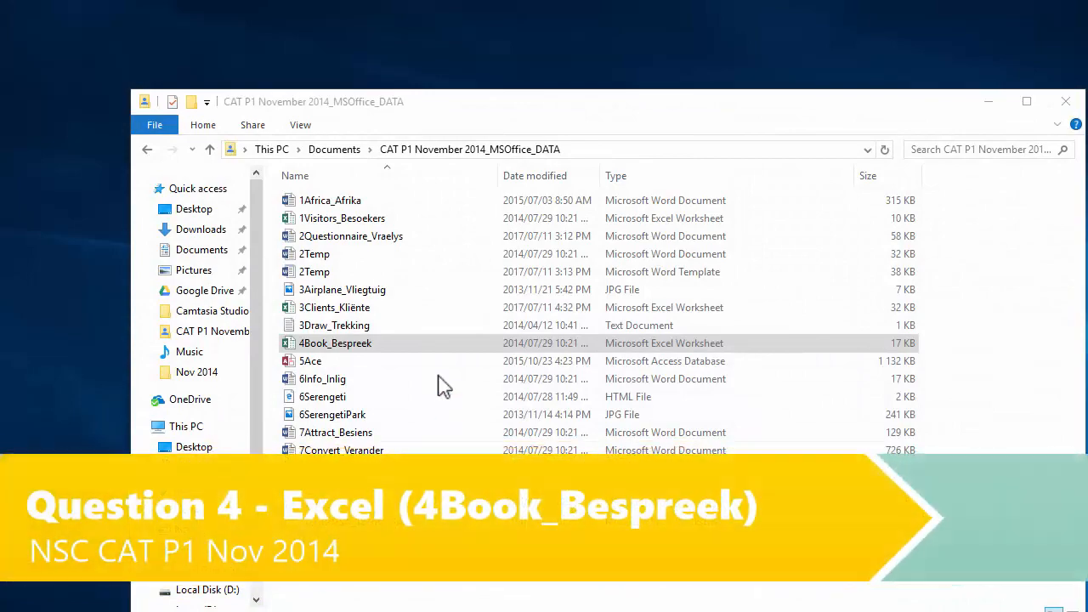
Step: Open the 4Book_Bespreek workbook from the data folder into Excel
double_click(337, 343)
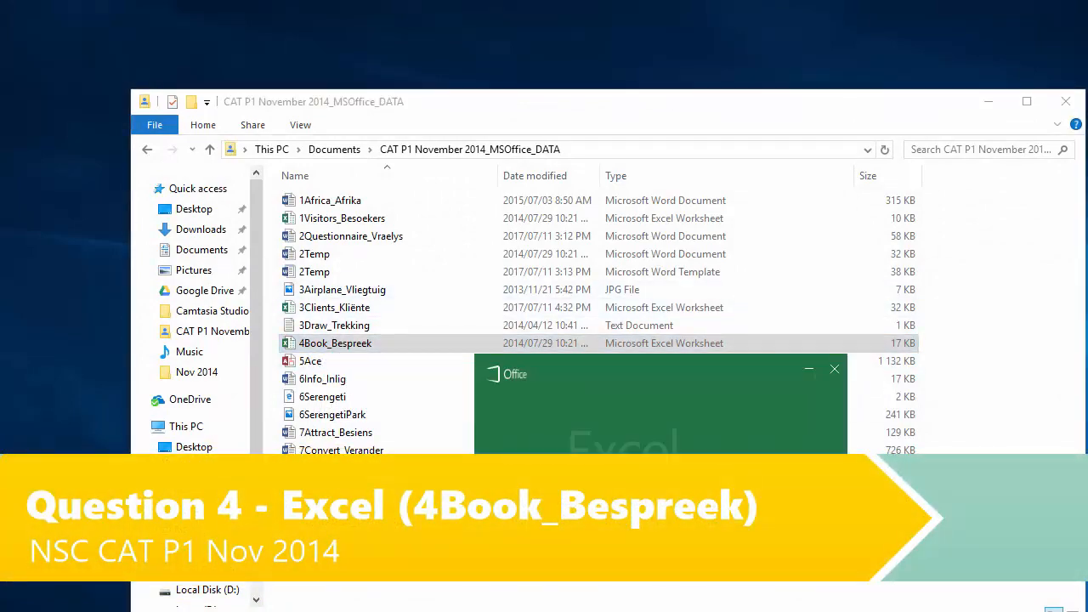
double_click(335, 344)
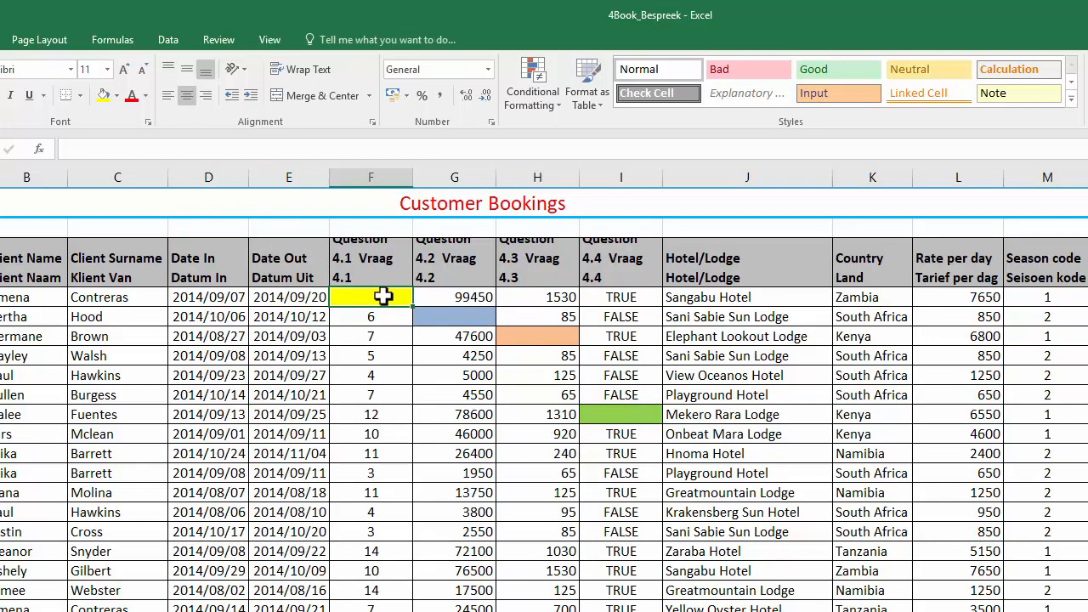
Step: Compute days stayed in F4 as Date Out minus Date In (=E4-D4), giving 13
text(=)
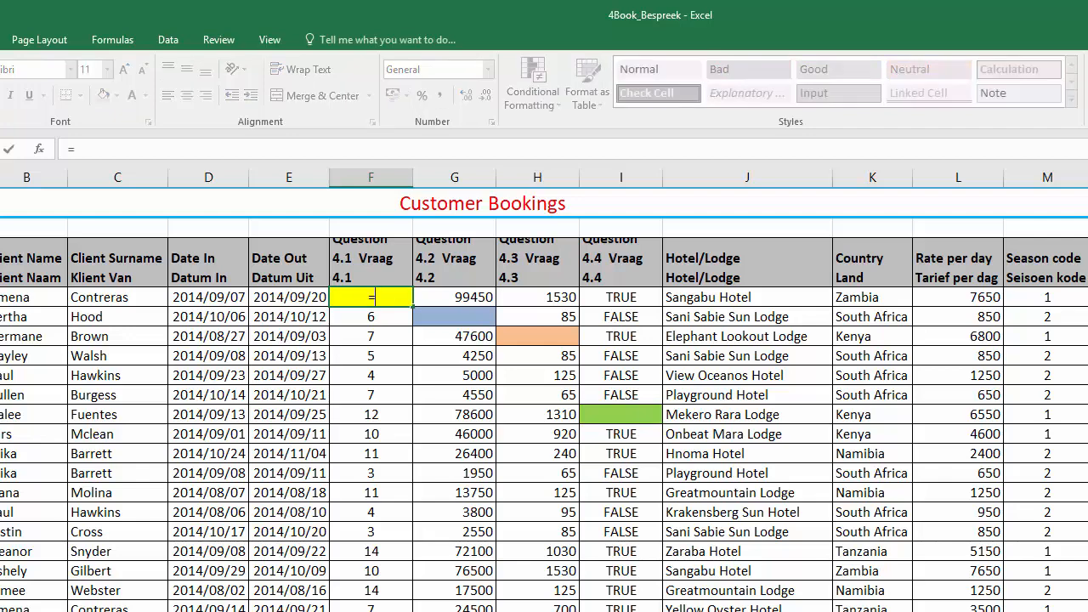
click(289, 296)
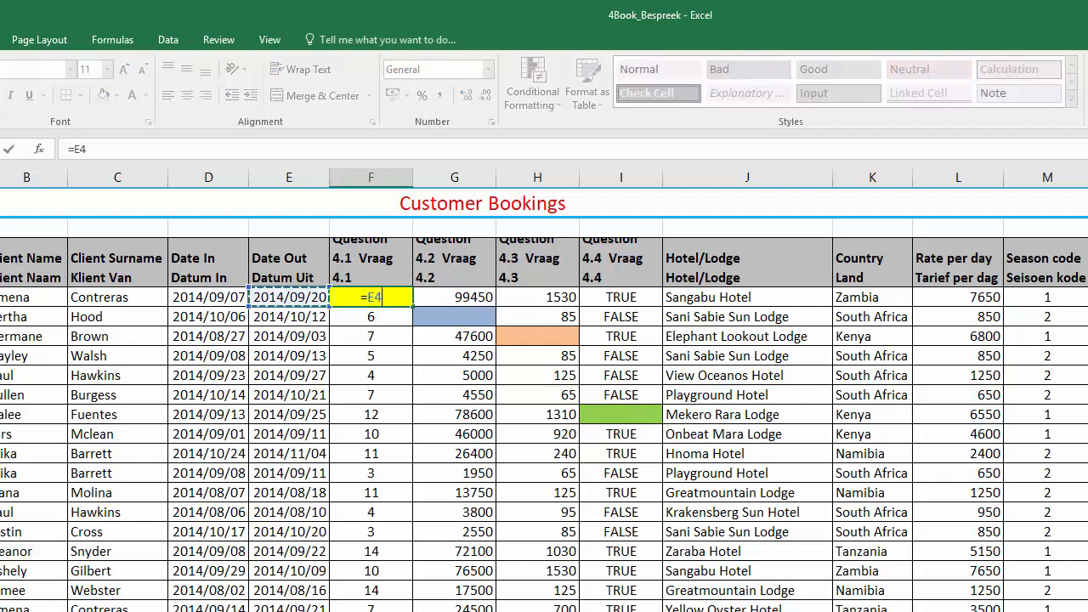
text(-D4)
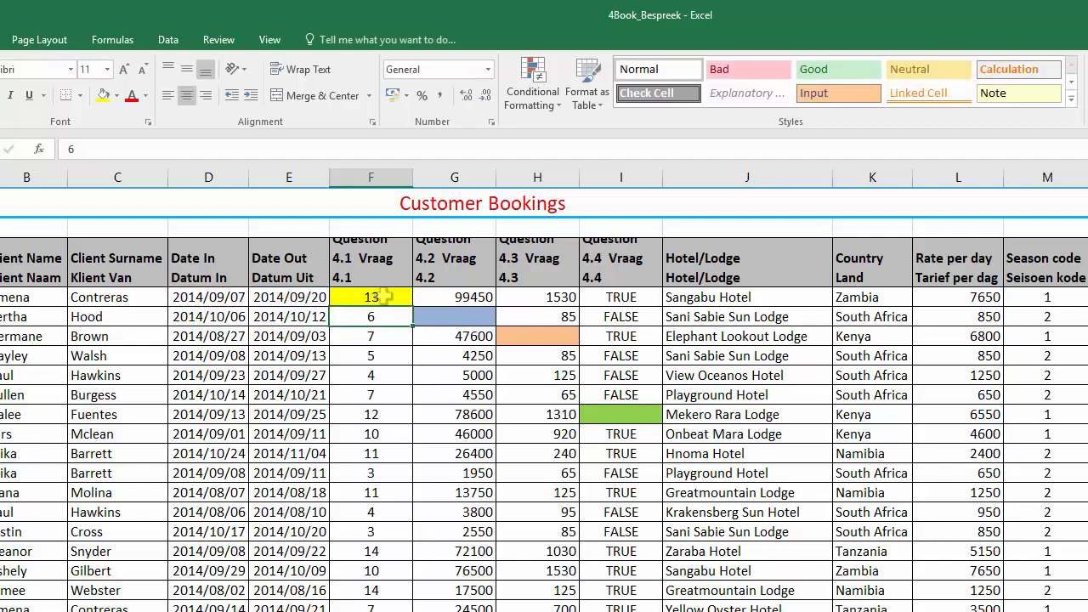
mouse_move(670, 410)
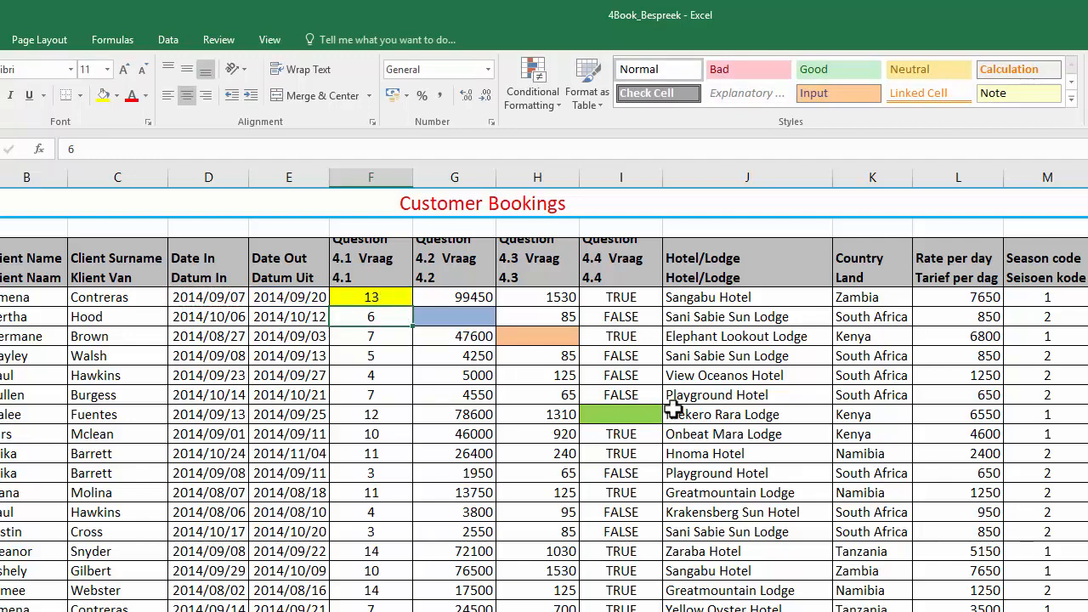
mouse_move(971, 473)
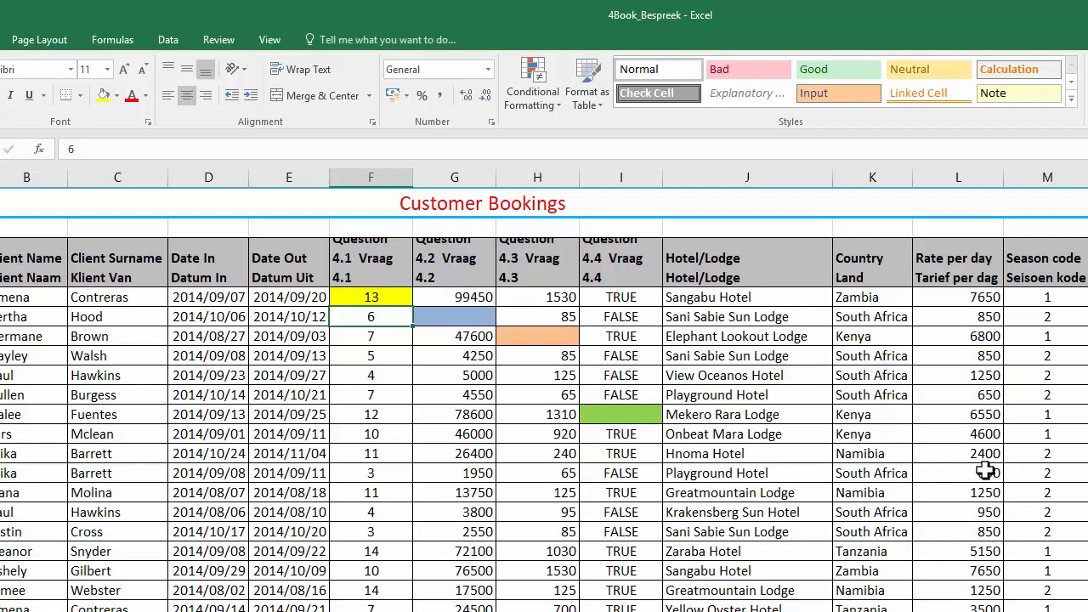
mouse_move(401, 336)
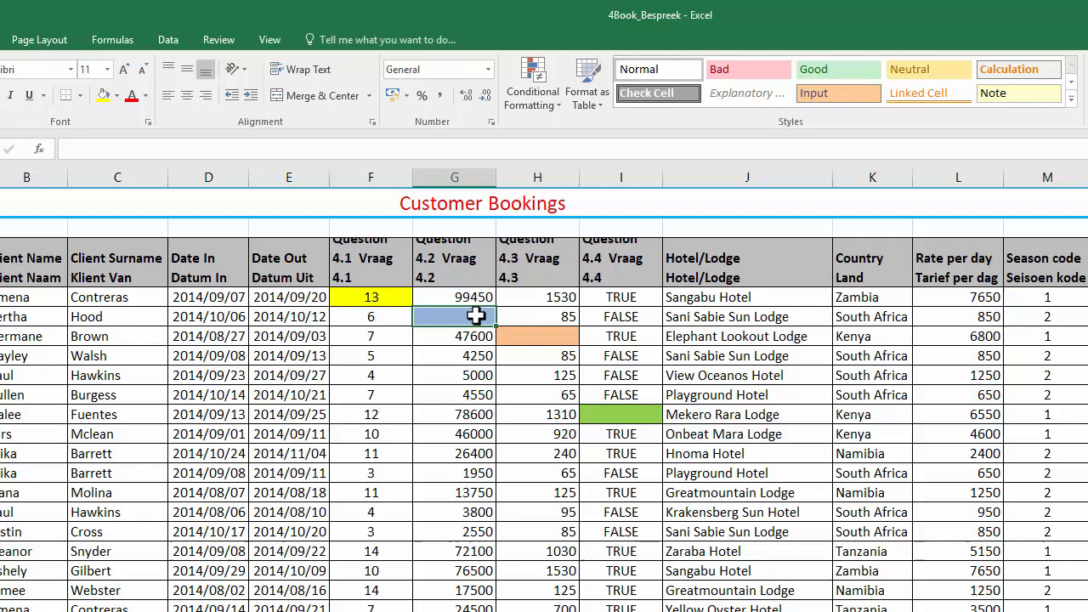
Step: Compute the cost in G5 as days times rate per day (=F5*L5), giving 5100
text(=F5)
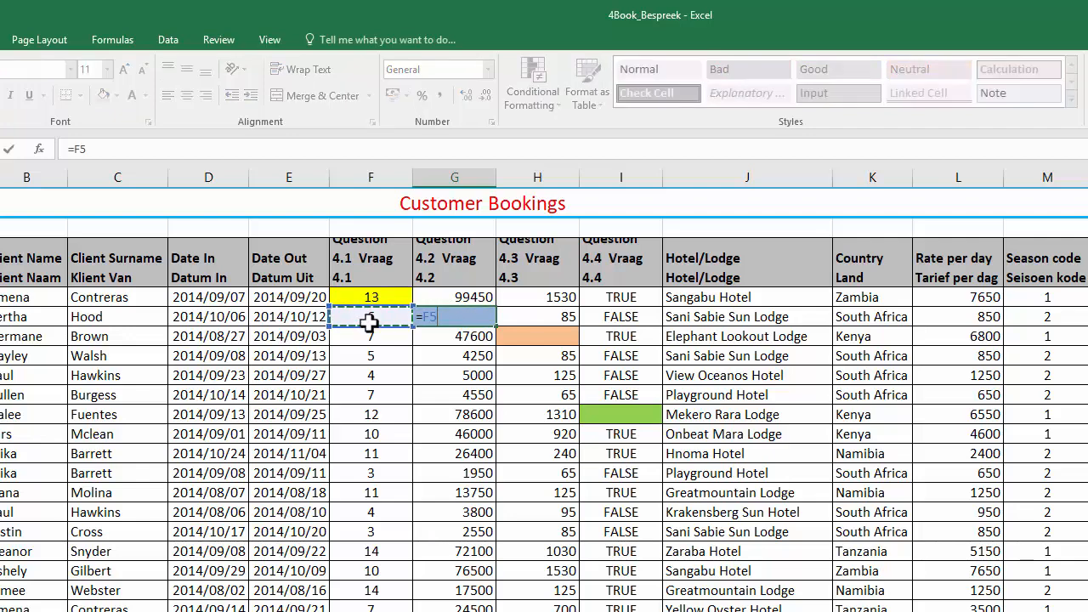
text(*)
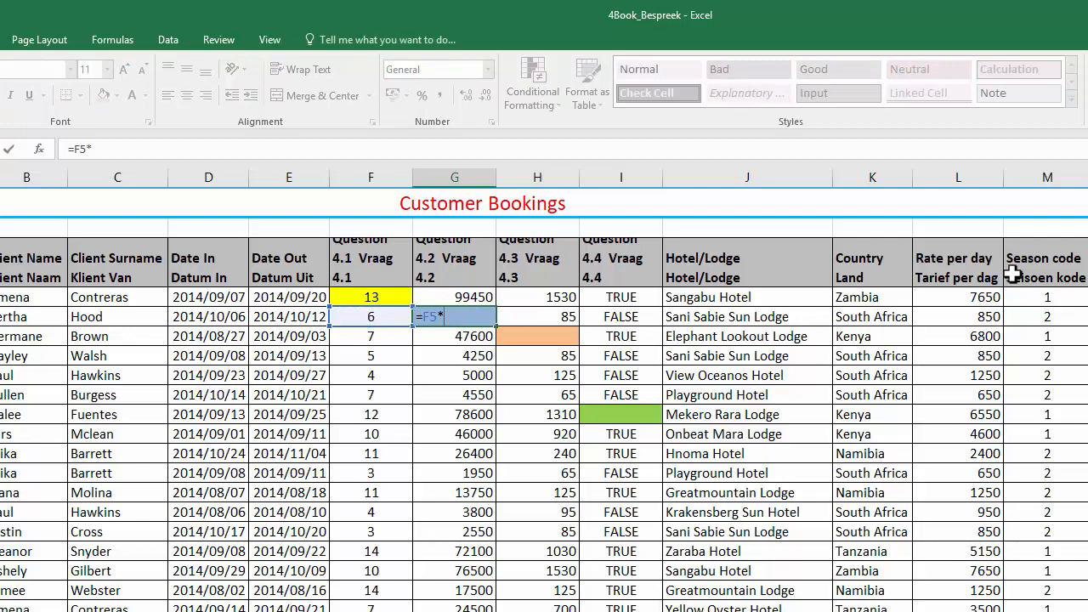
click(959, 317)
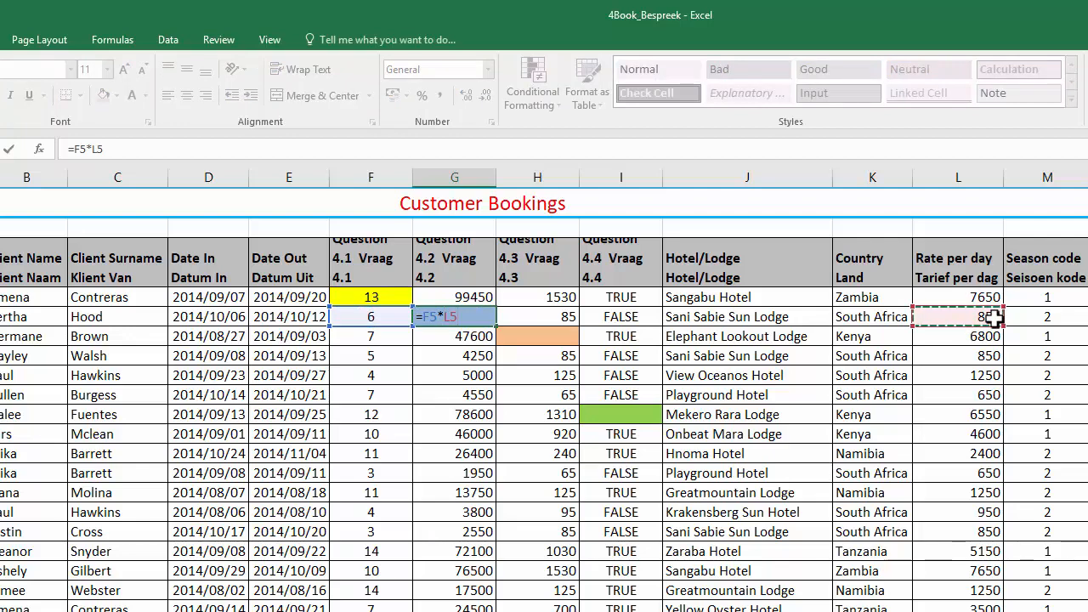
key(Enter)
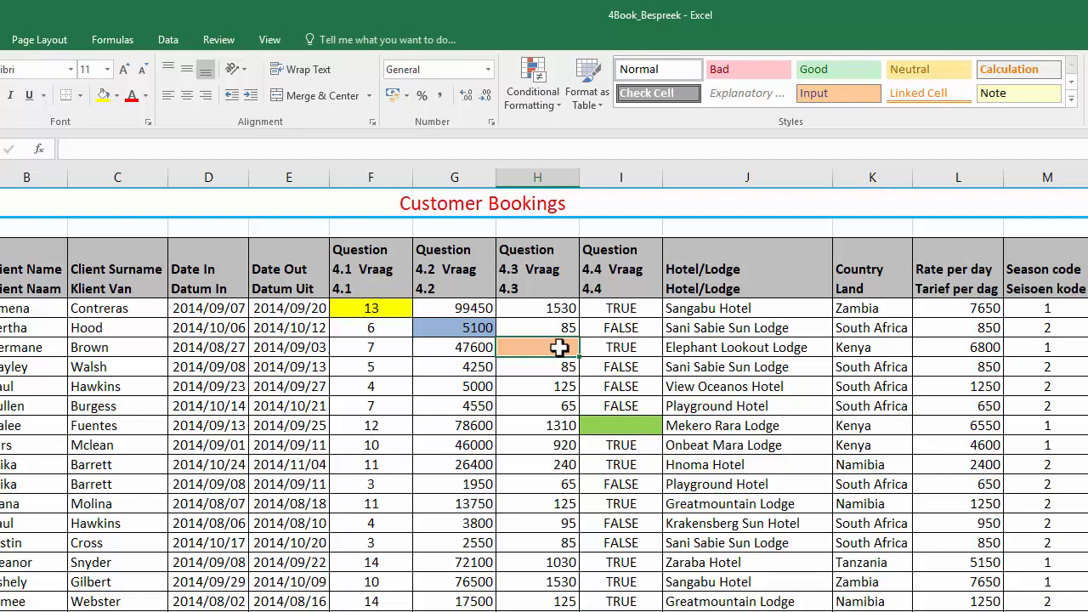
mouse_move(768, 577)
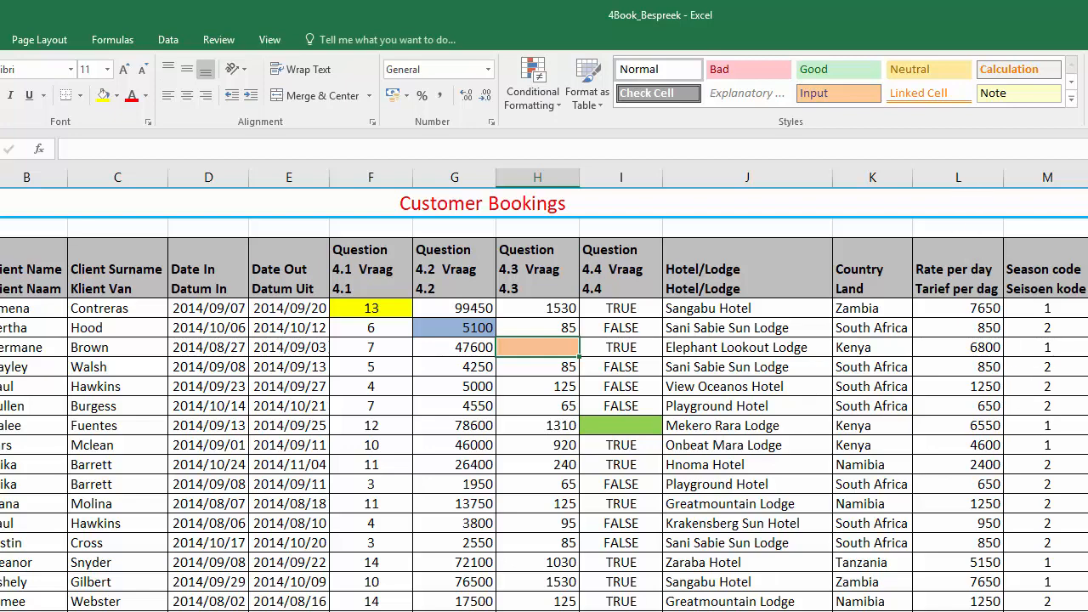
click(1047, 177)
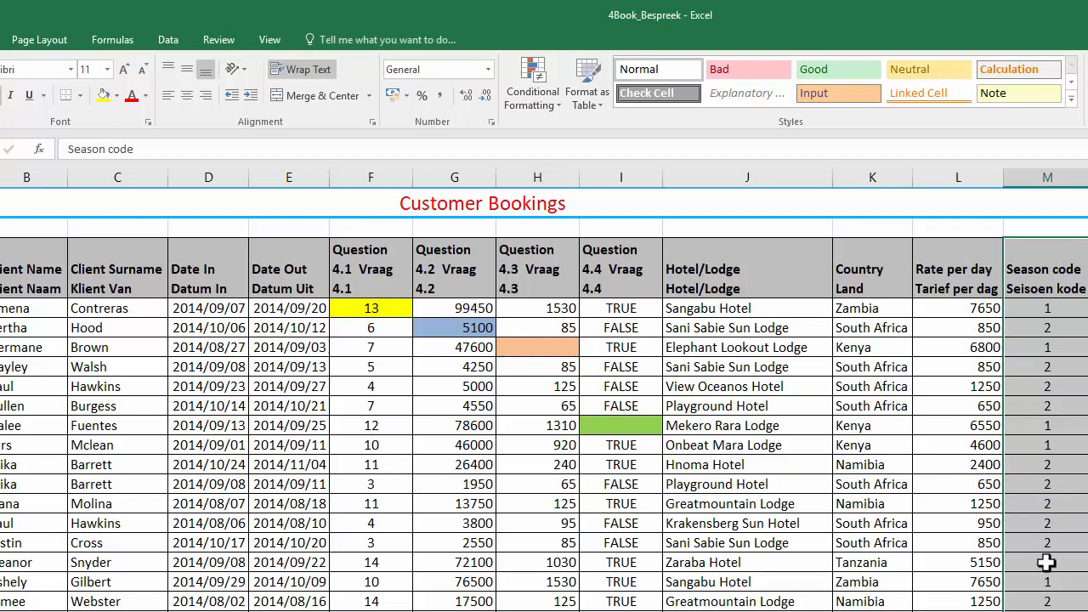
mouse_move(1067, 422)
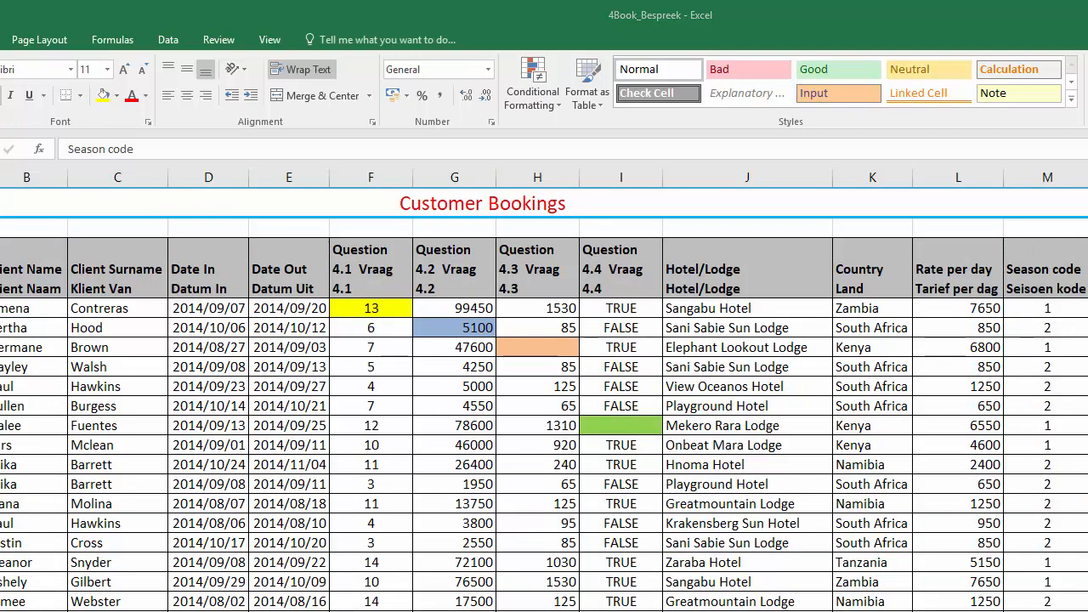
mouse_move(536, 352)
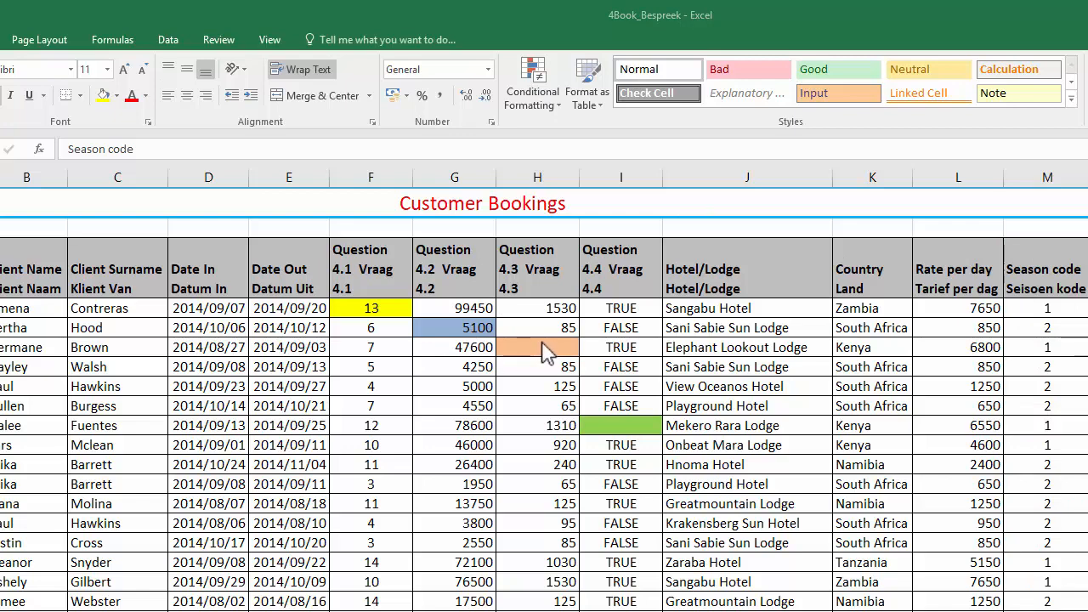
click(537, 347)
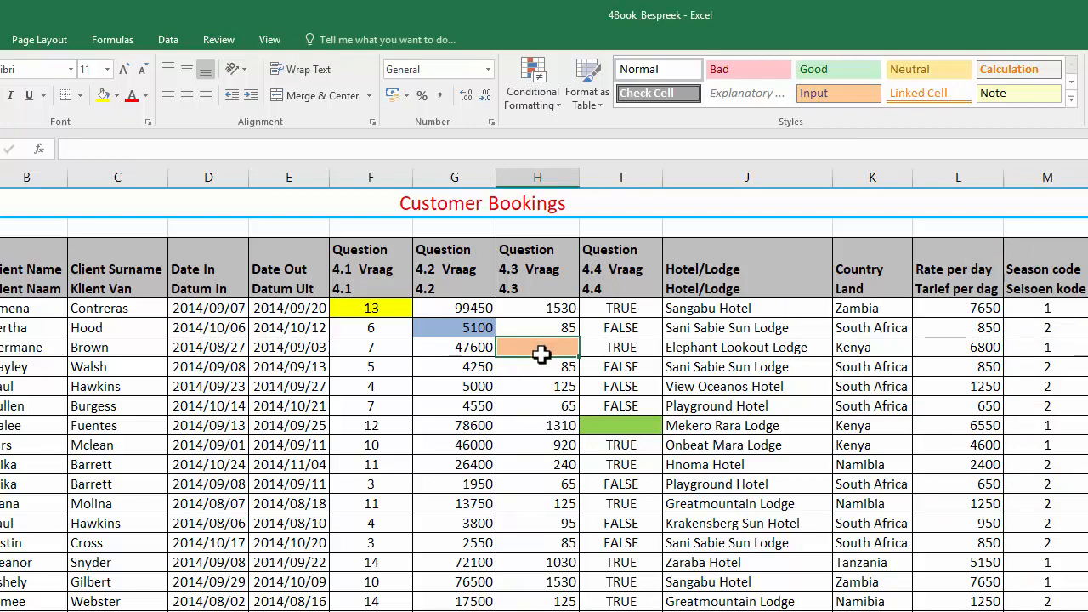
mouse_move(666, 357)
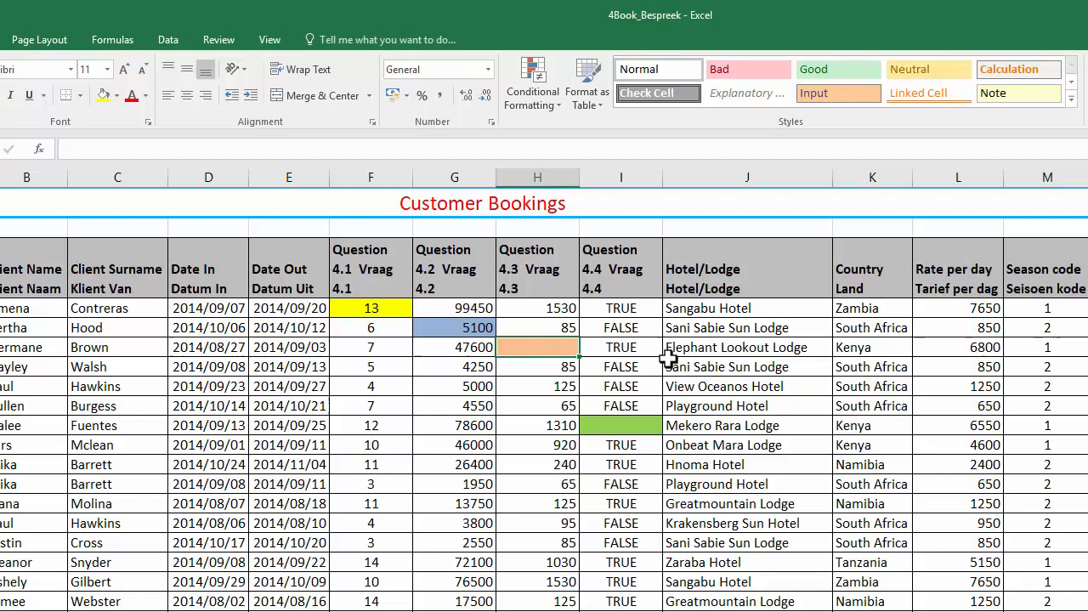
mouse_move(693, 343)
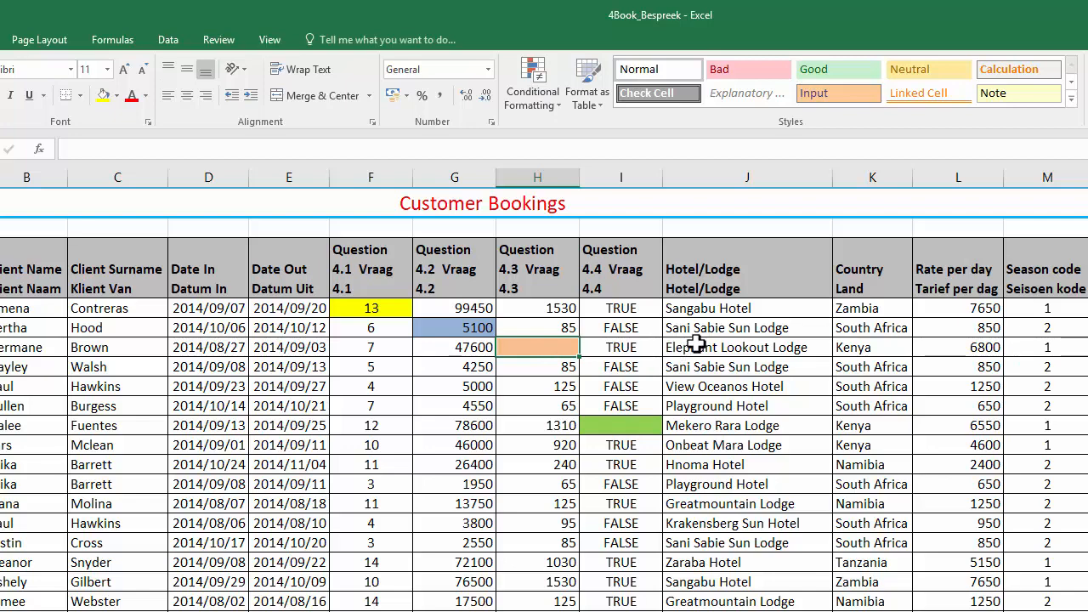
click(746, 346)
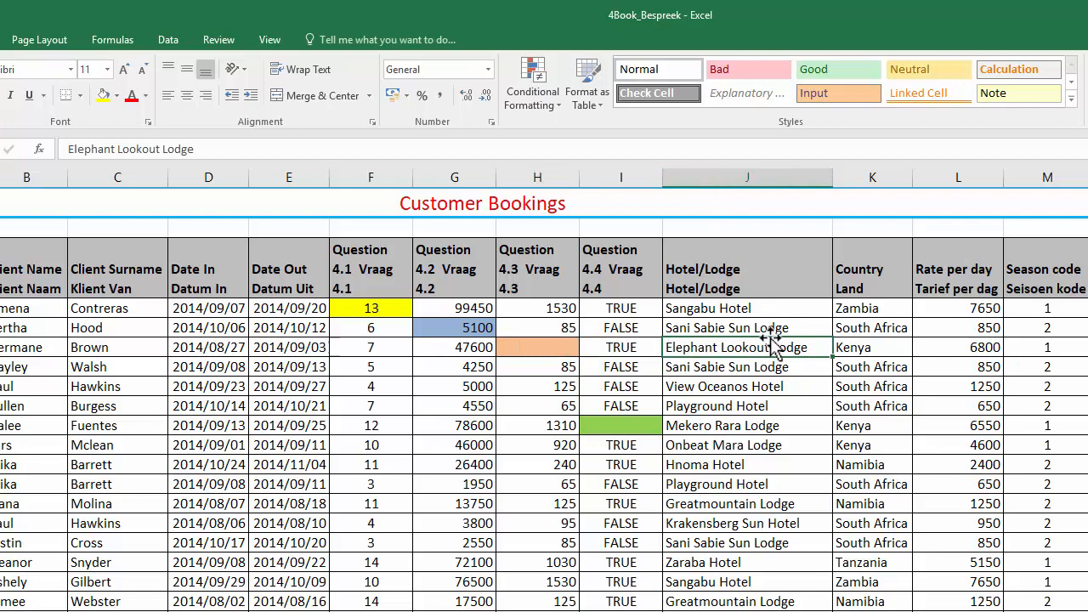
mouse_move(1016, 190)
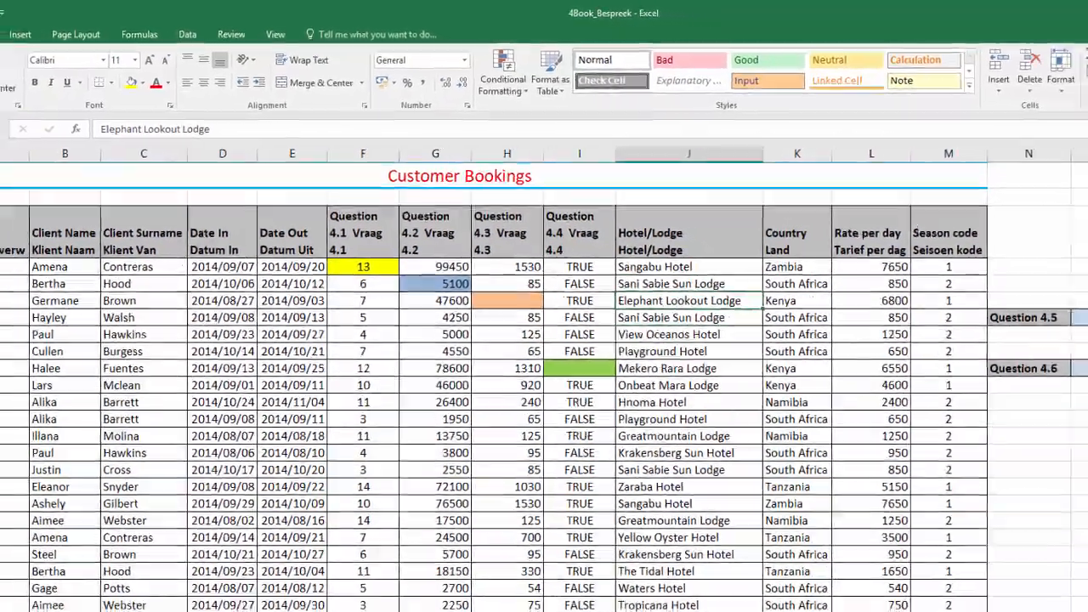
click(177, 595)
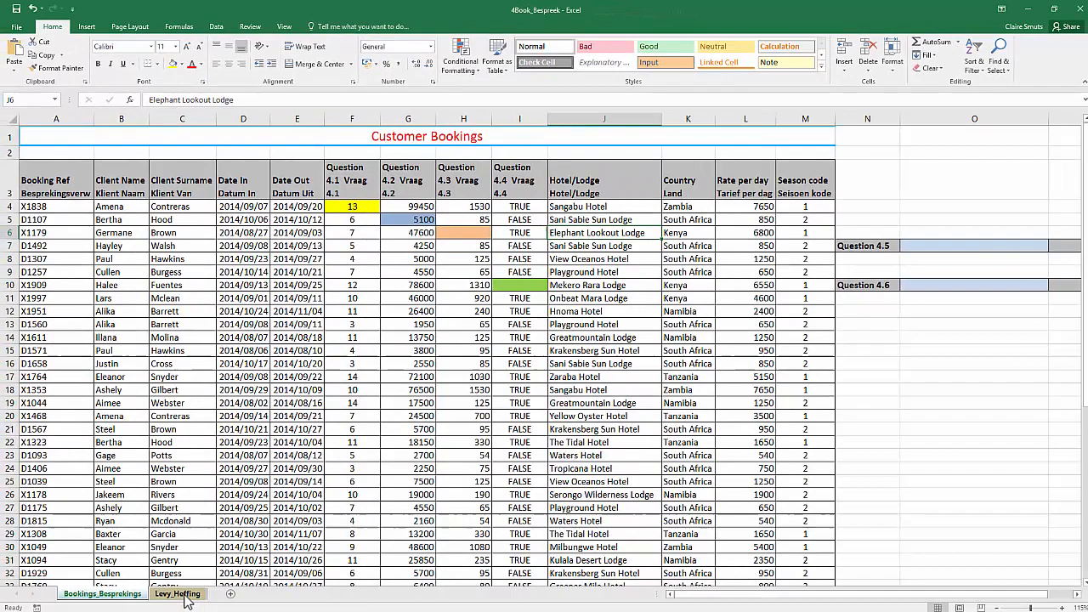
click(175, 593)
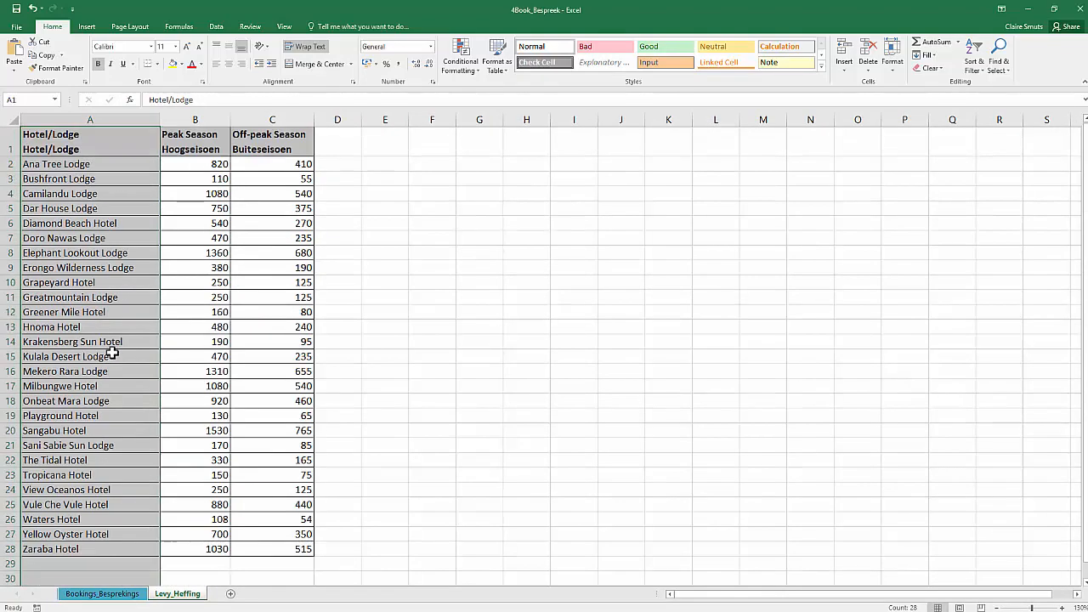
mouse_move(194, 153)
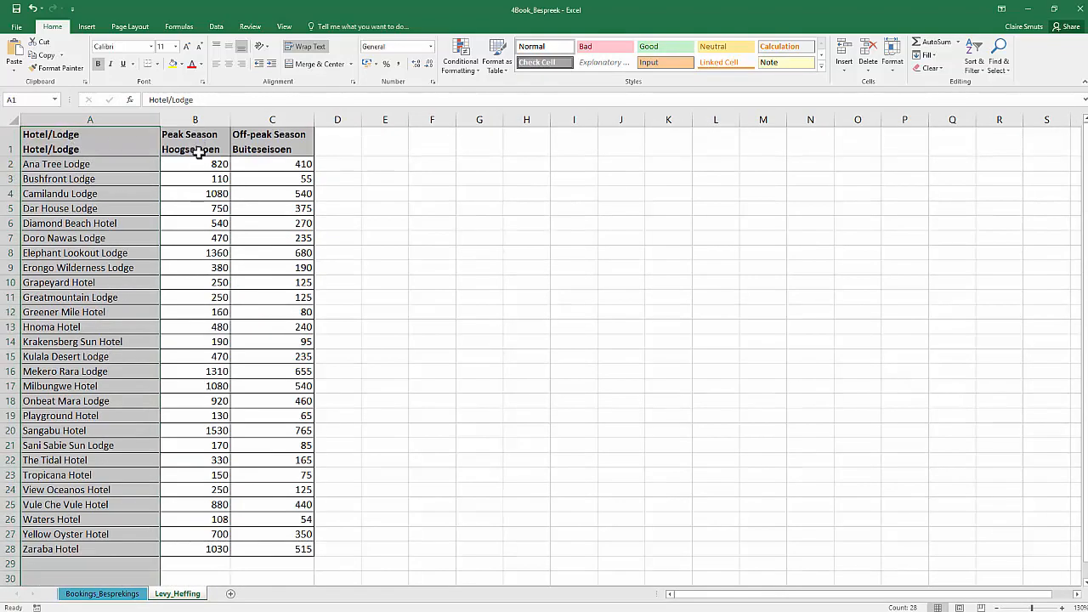
mouse_move(302, 311)
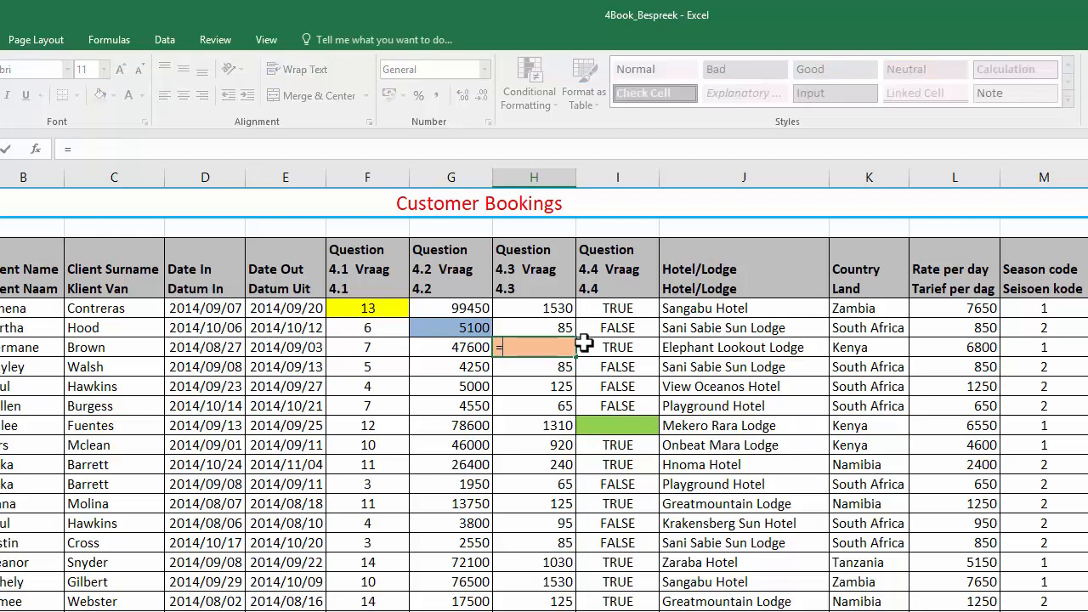
Step: Start a VLOOKUP in H6 using the hotel name in J6 as lookup value
text(VLOOKUP(J6)
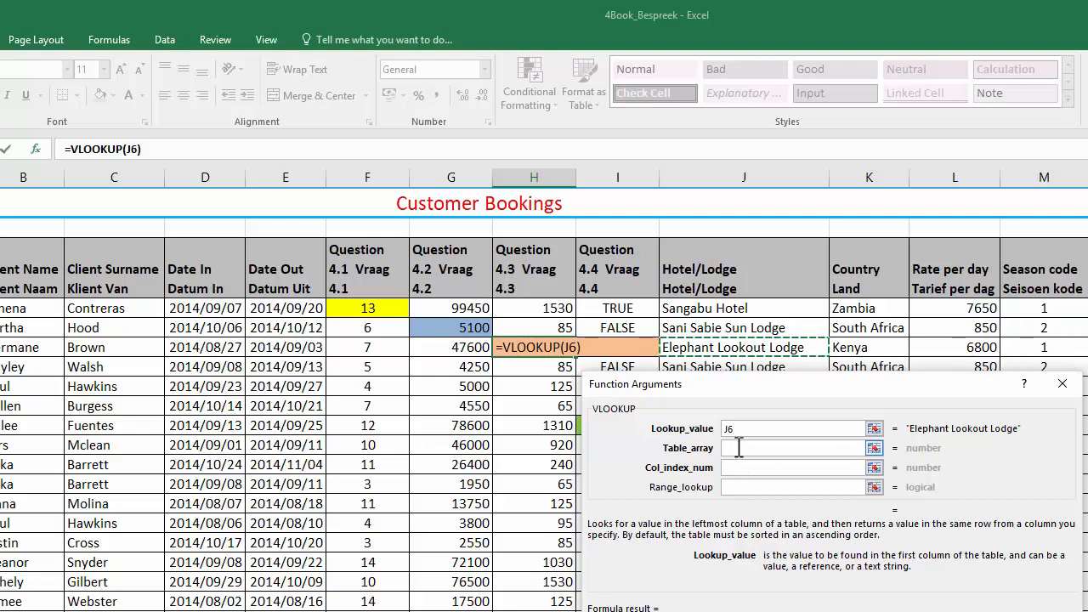
Step: Complete the VLOOKUP with absolute Levy_Heffing!$A$1:$C$28, column 2, exact match FALSE, returning 1360
click(790, 449)
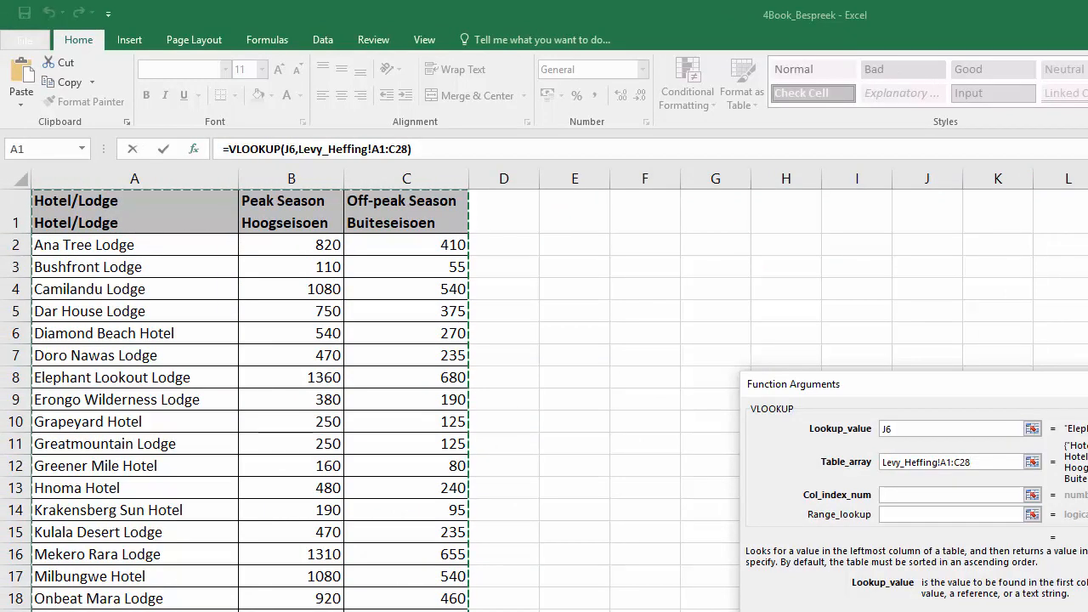
click(952, 462)
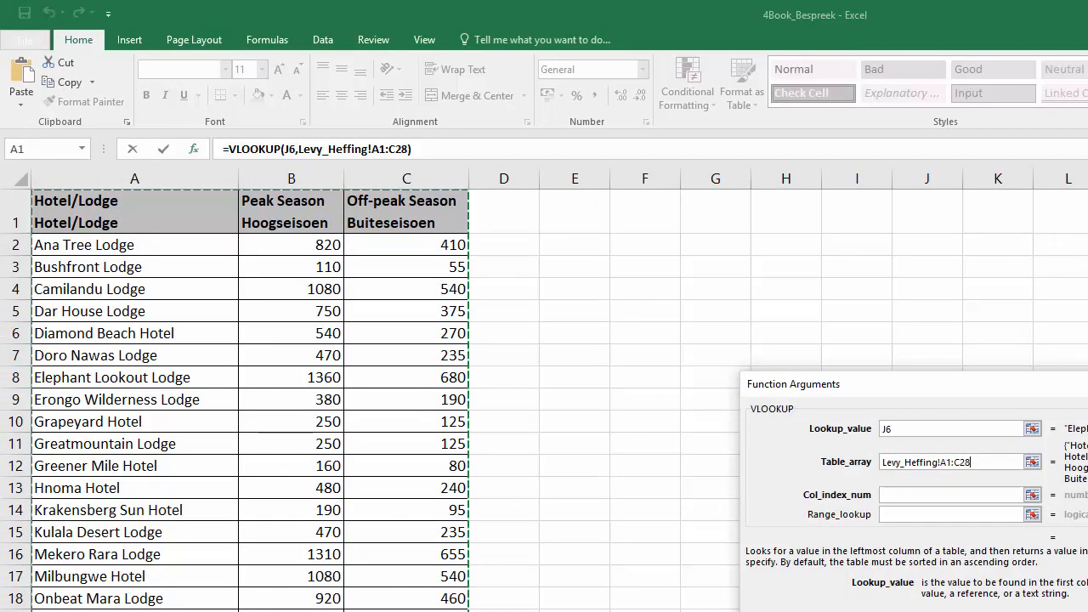
key(F4)
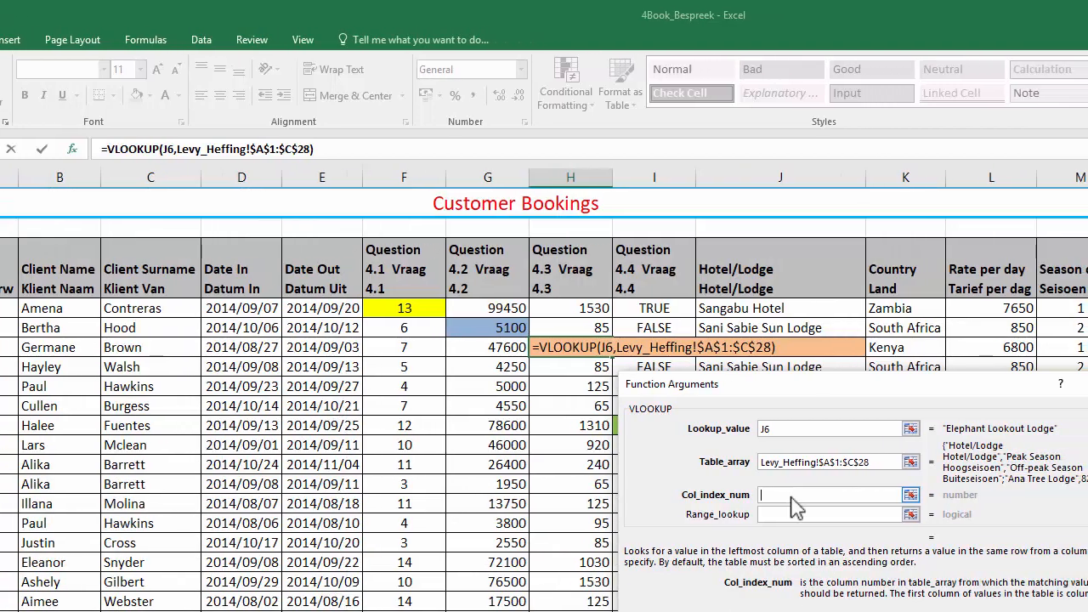
text(2)
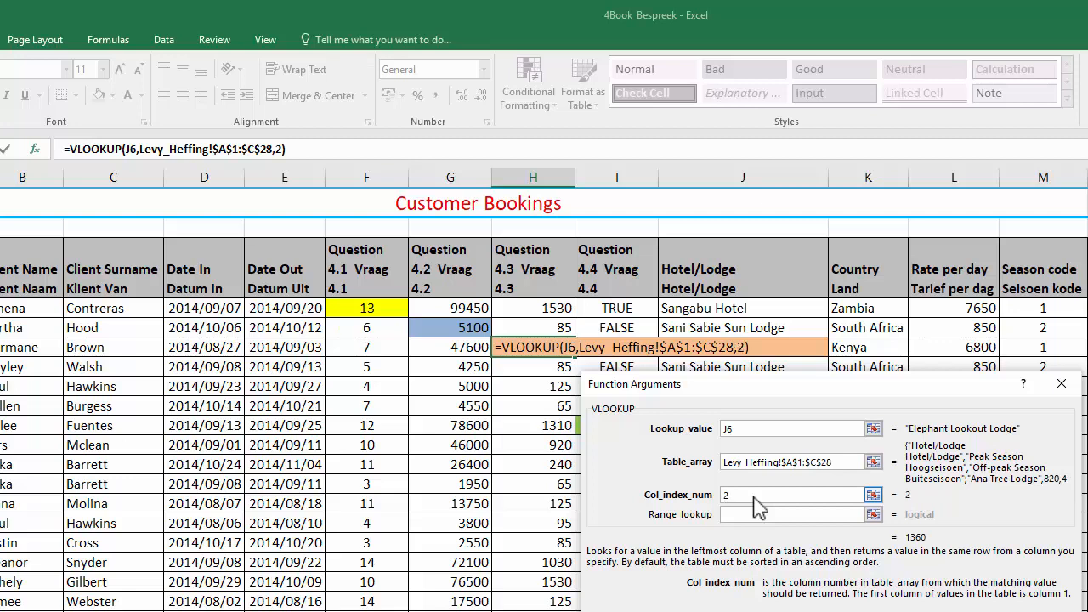
click(790, 513)
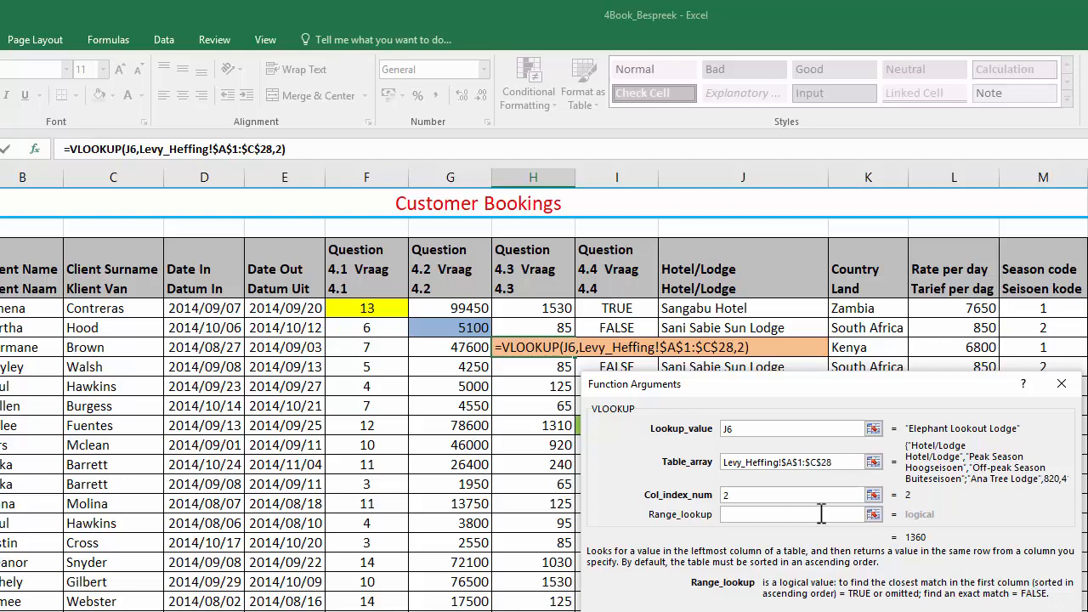
text(Fl)
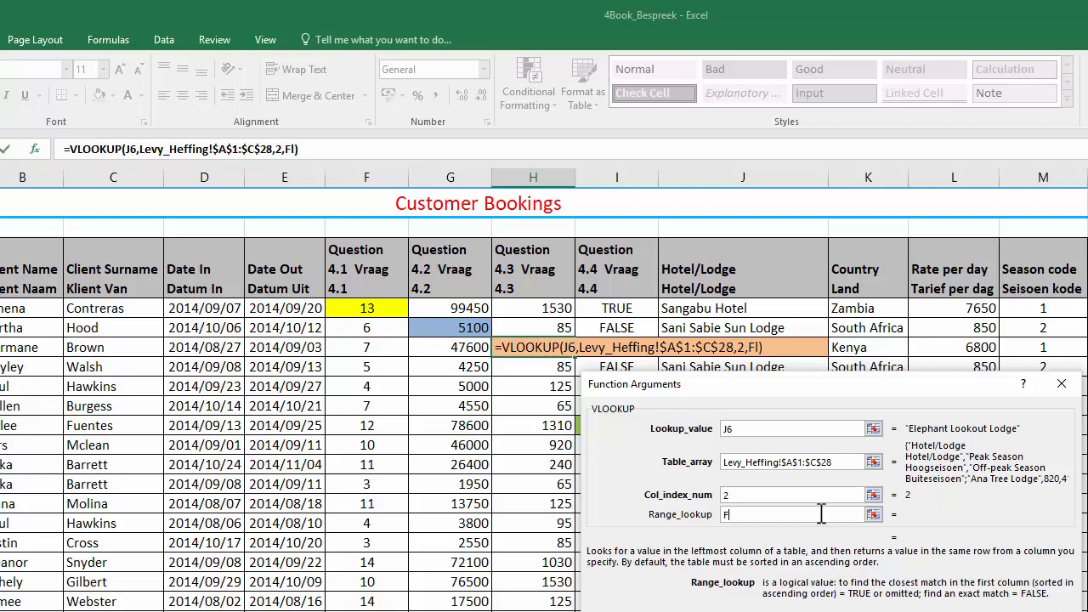
text(A)
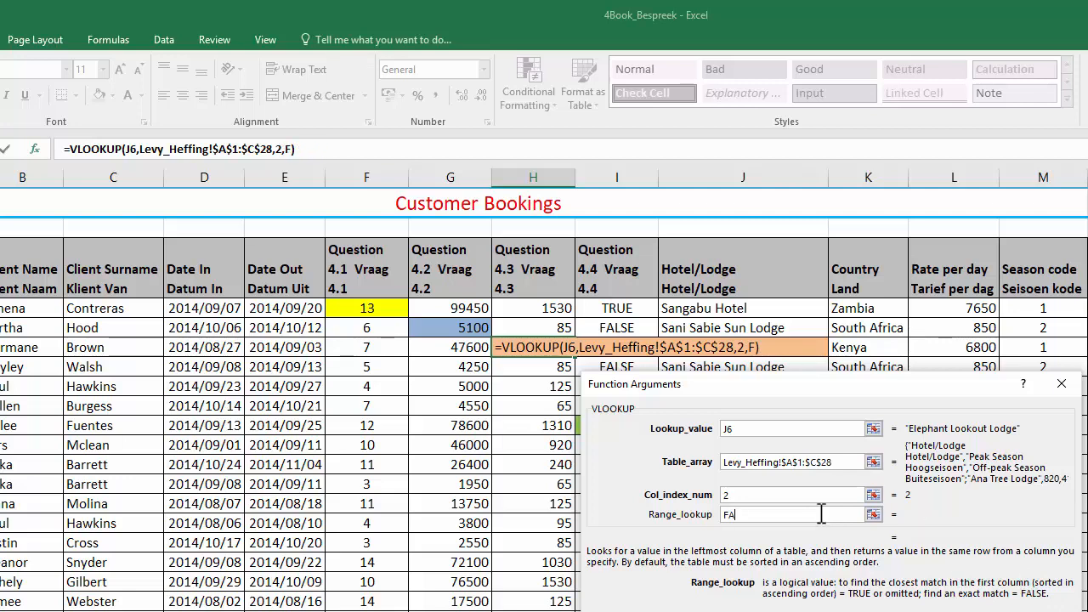
key(Enter)
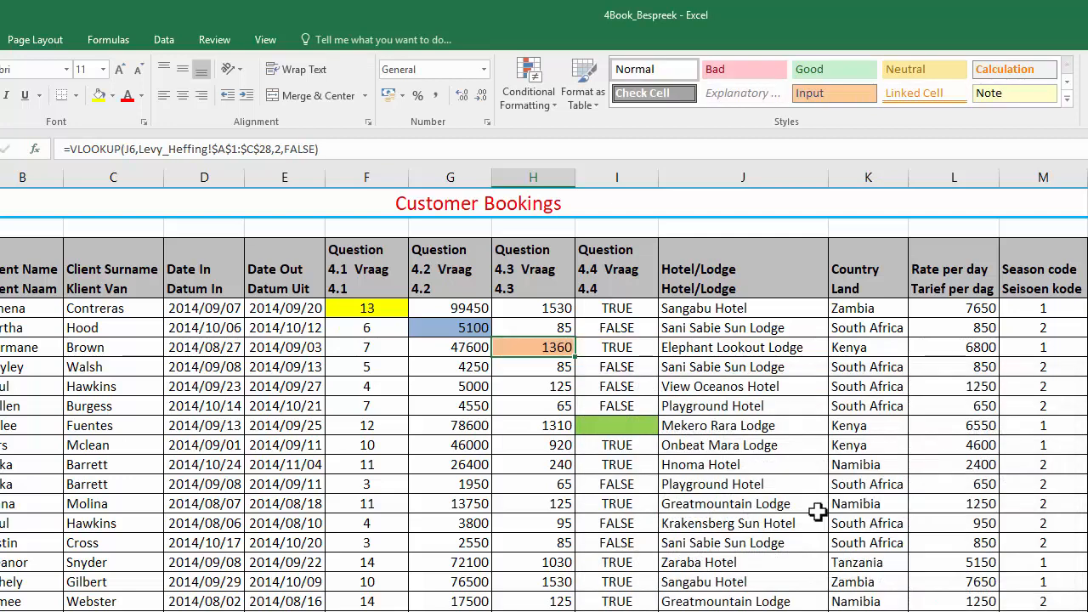
mouse_move(506, 388)
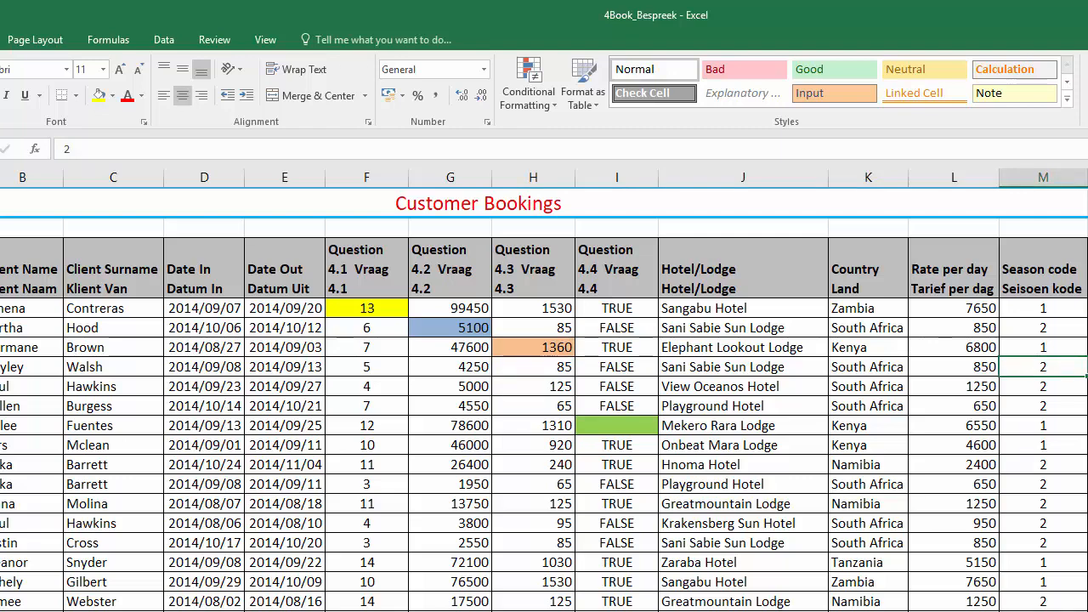
mouse_move(1010, 364)
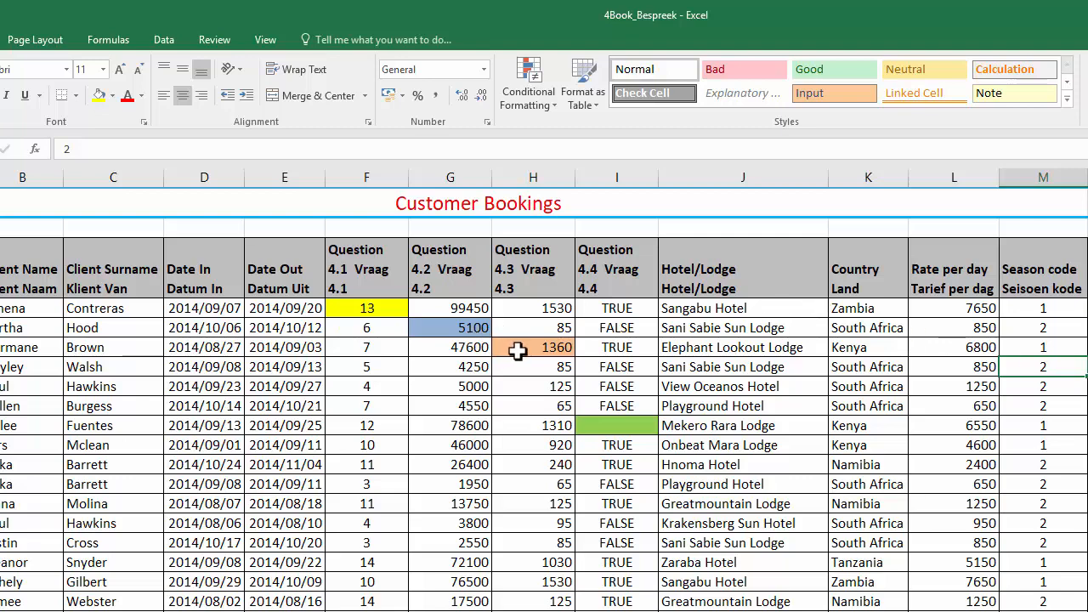
click(534, 347)
text(=)
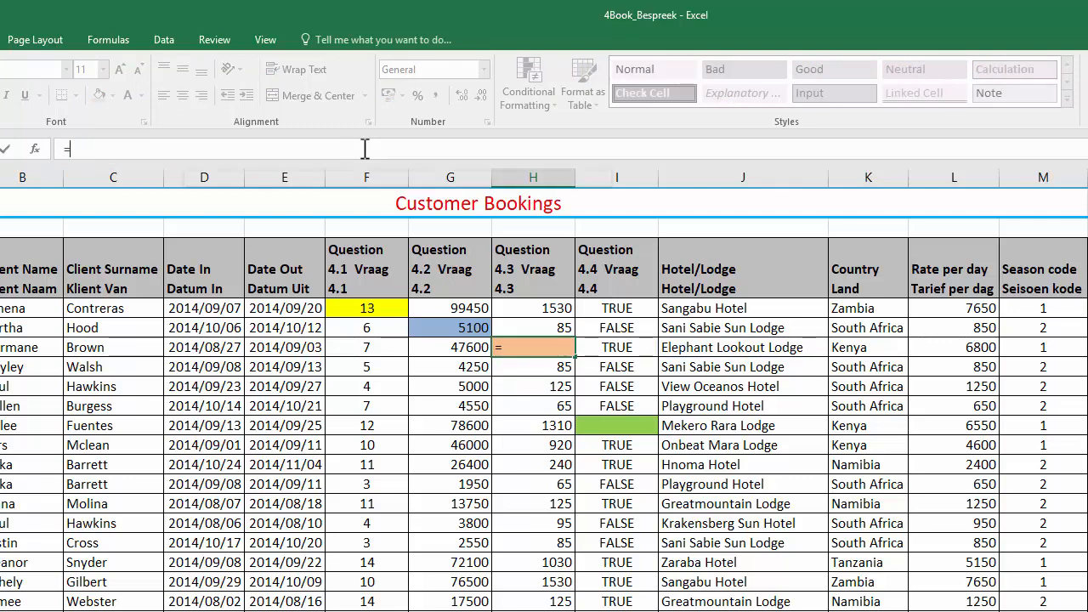
Step: Wrap H6 in IF on season code M6="1", choosing the column-2 or column-3 levy VLOOKUP
text(IF()
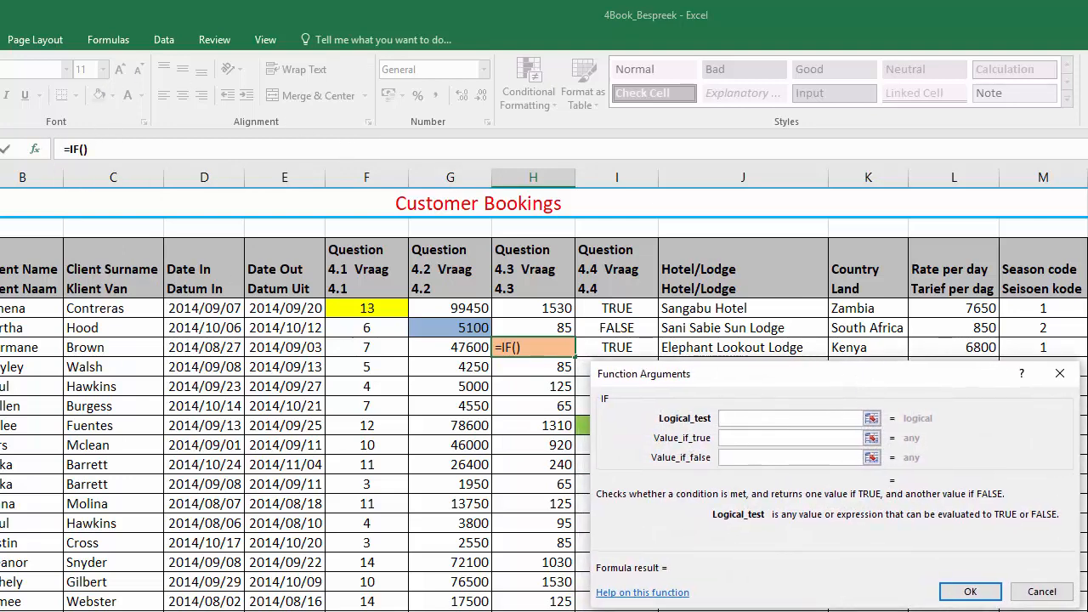
click(1040, 346)
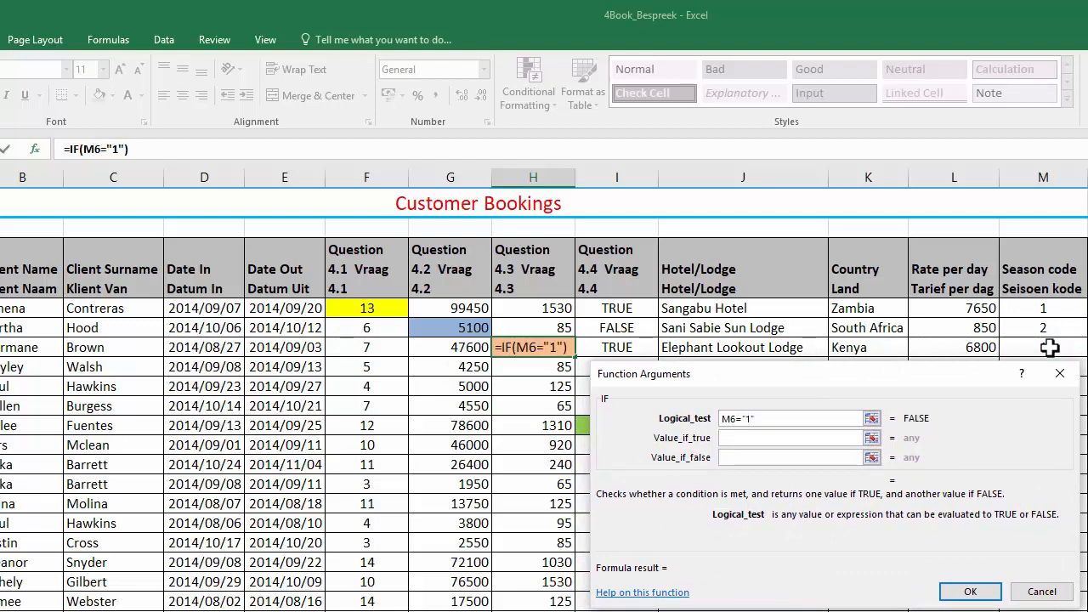
click(791, 438)
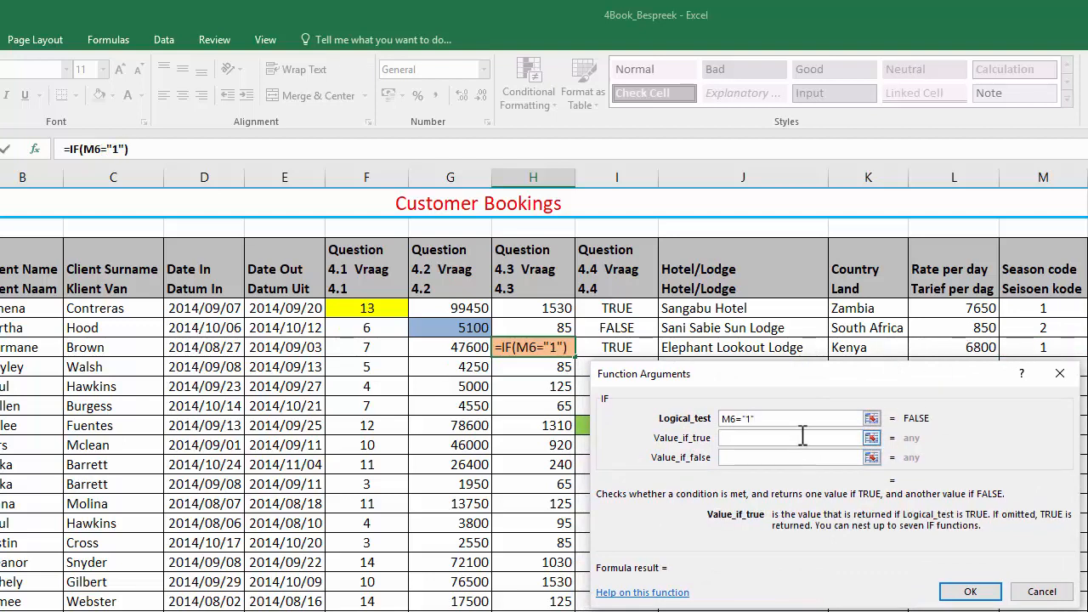
text(VLOOKUP(J6,Levy_Heffing!$A$1:$C$28,2,FALSE))
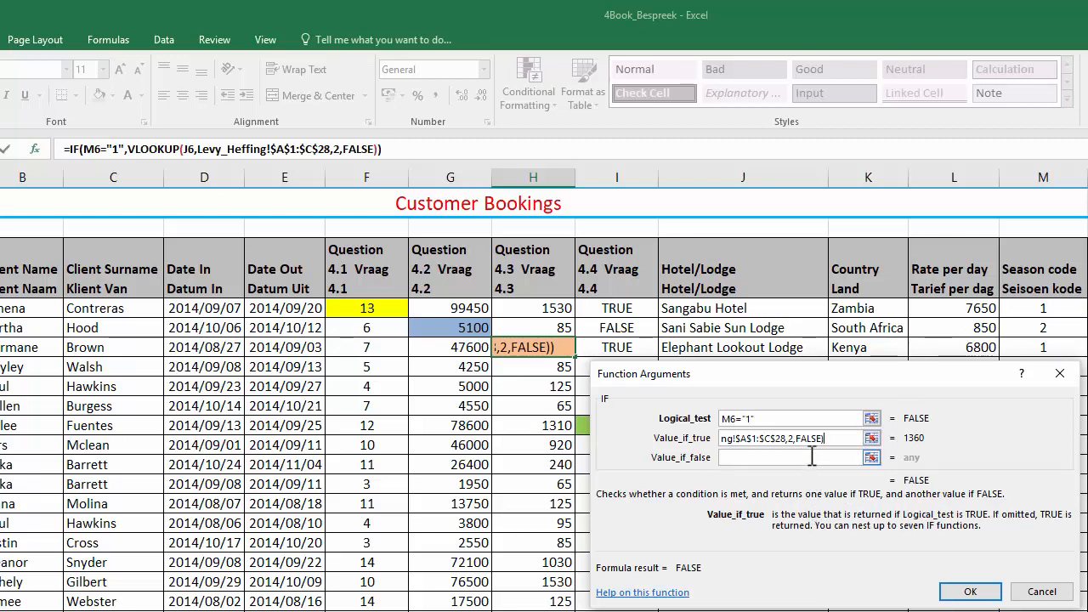
text(VLOOKUP(J6,Levy_Heffing!$A$1:$C$28,2,FALSE)))
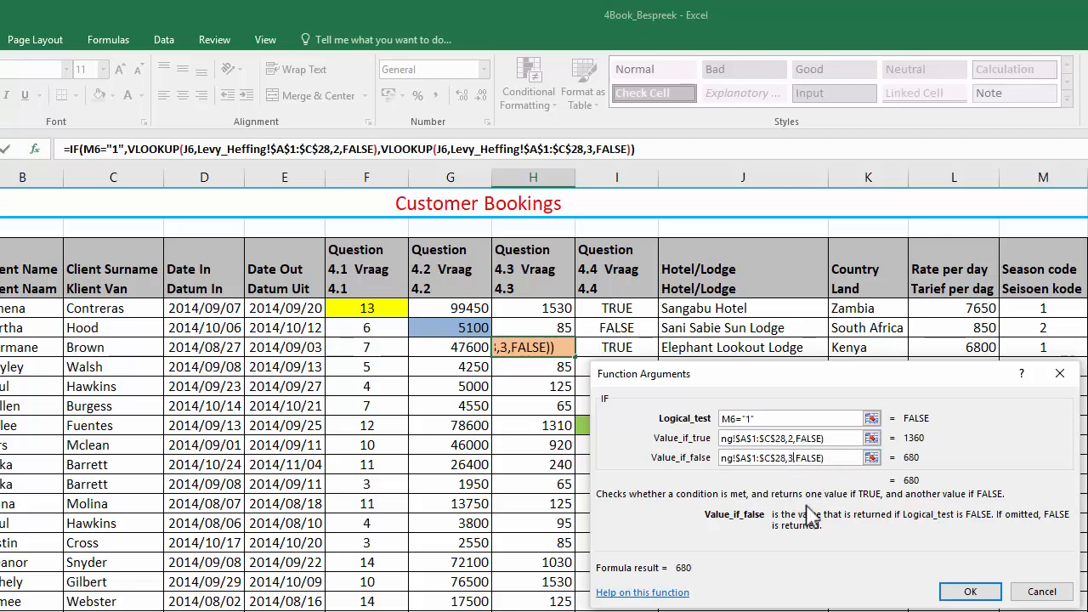
mouse_move(857, 547)
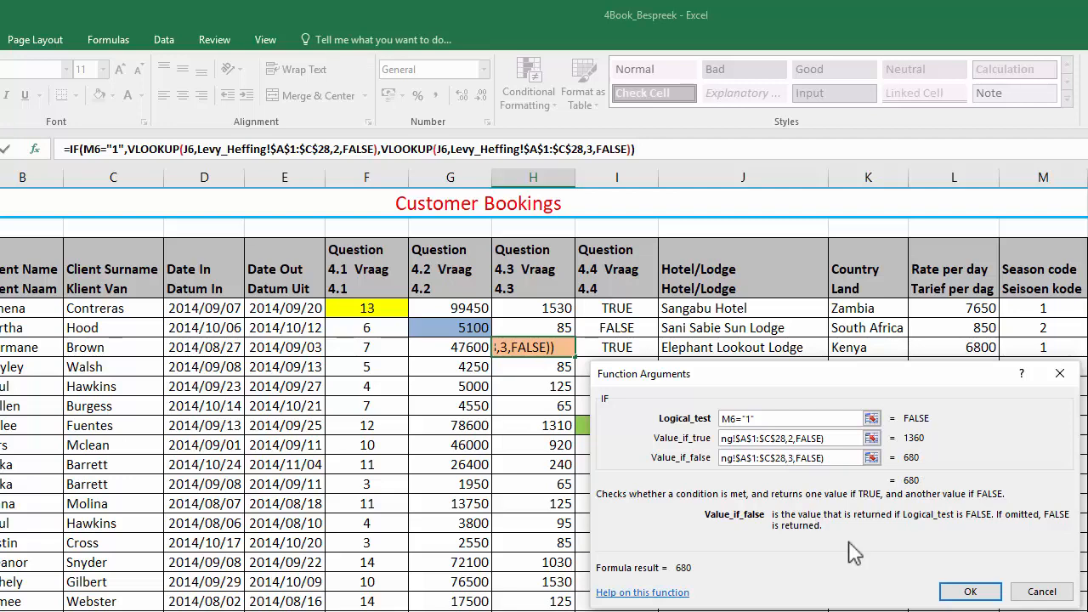
click(969, 591)
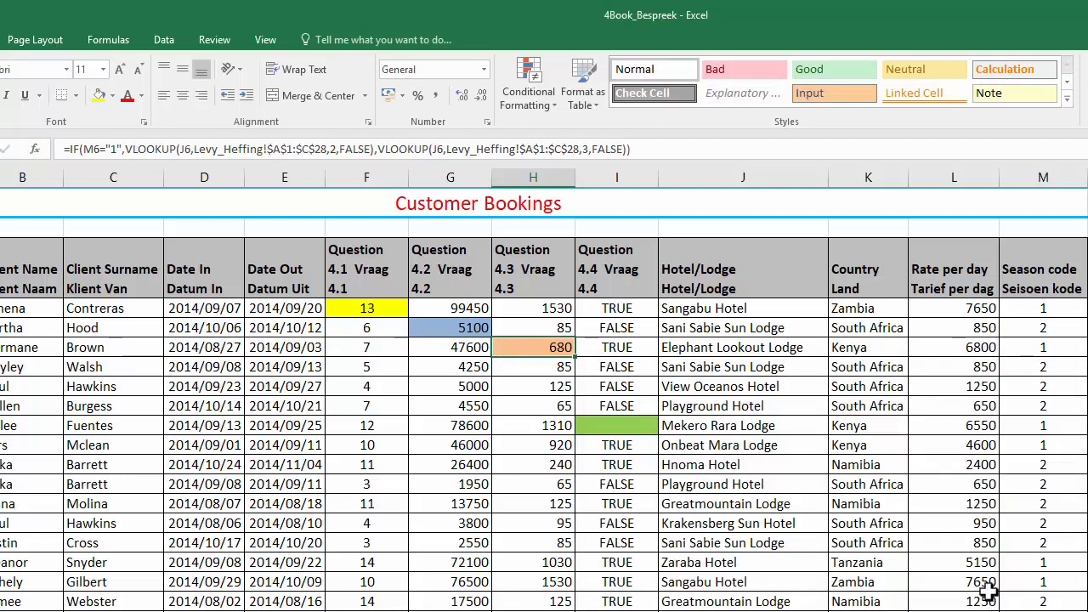
mouse_move(311, 139)
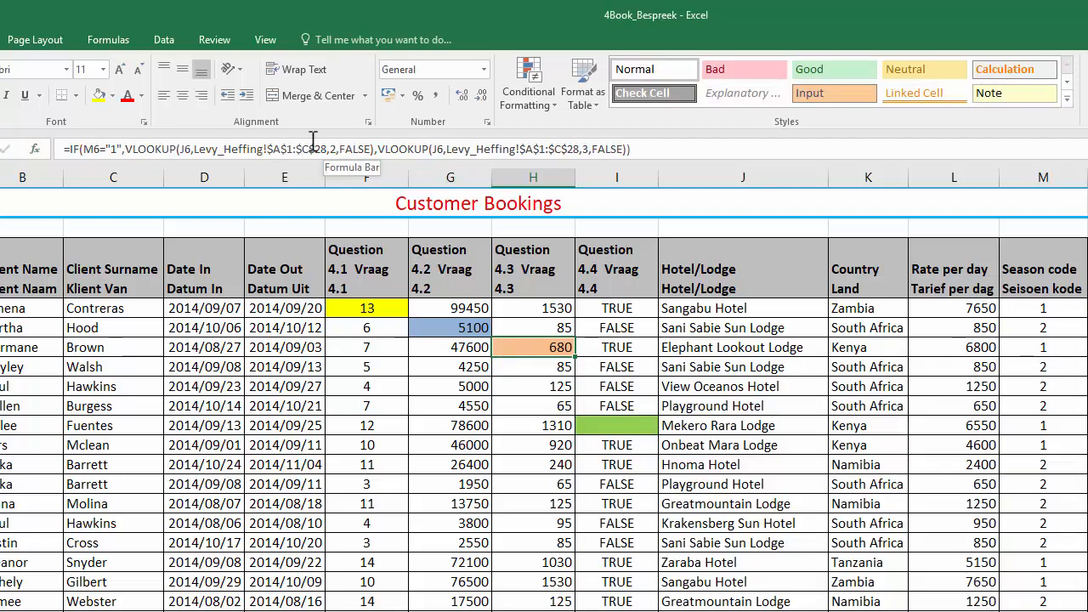
double_click(534, 347)
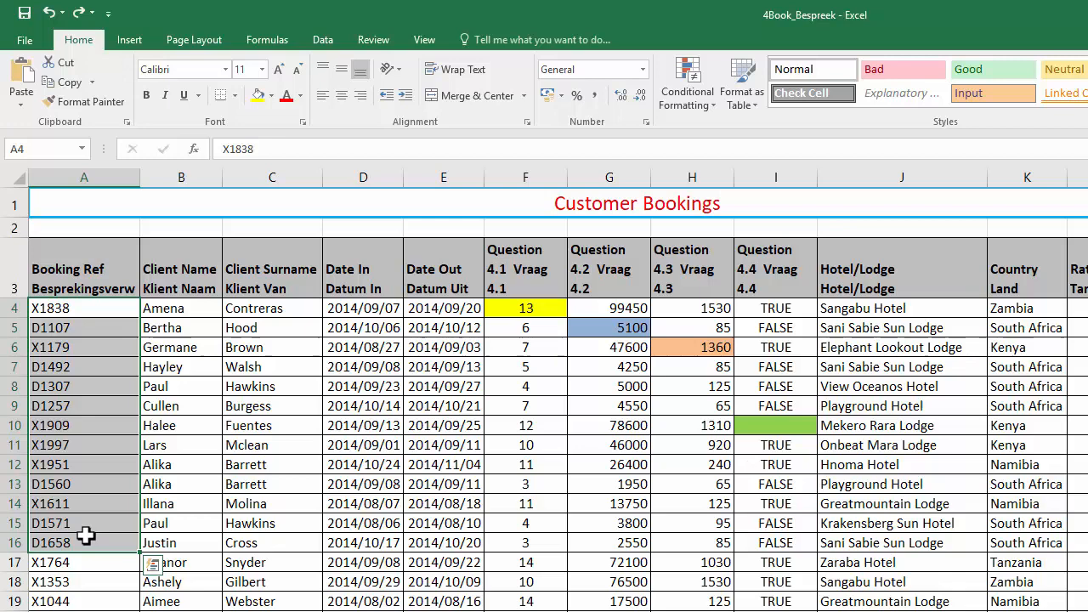
mouse_move(75, 521)
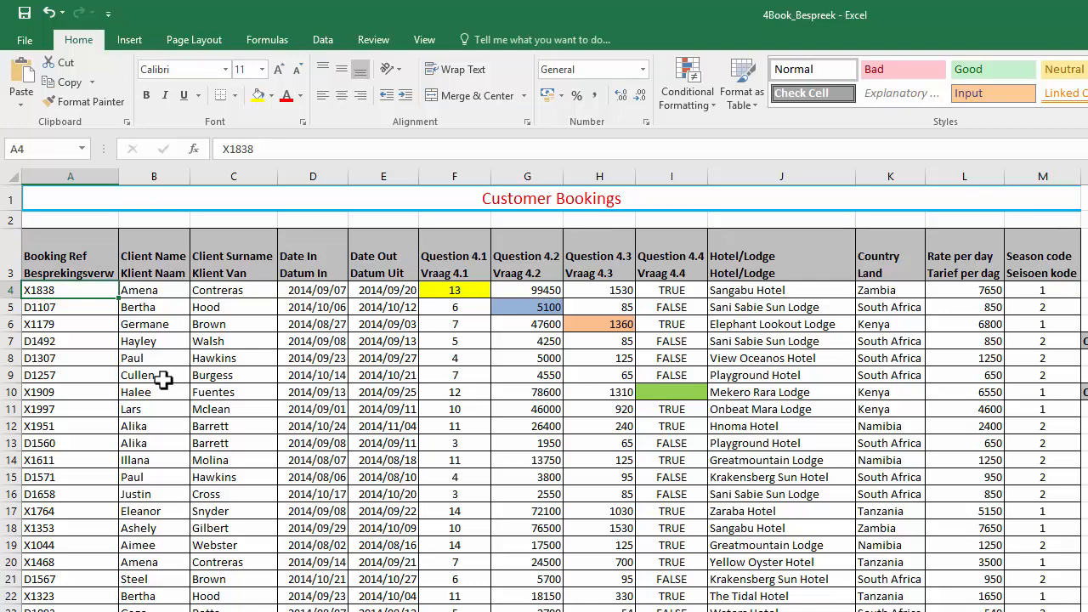
mouse_move(153, 315)
text(=LEFT(A4)
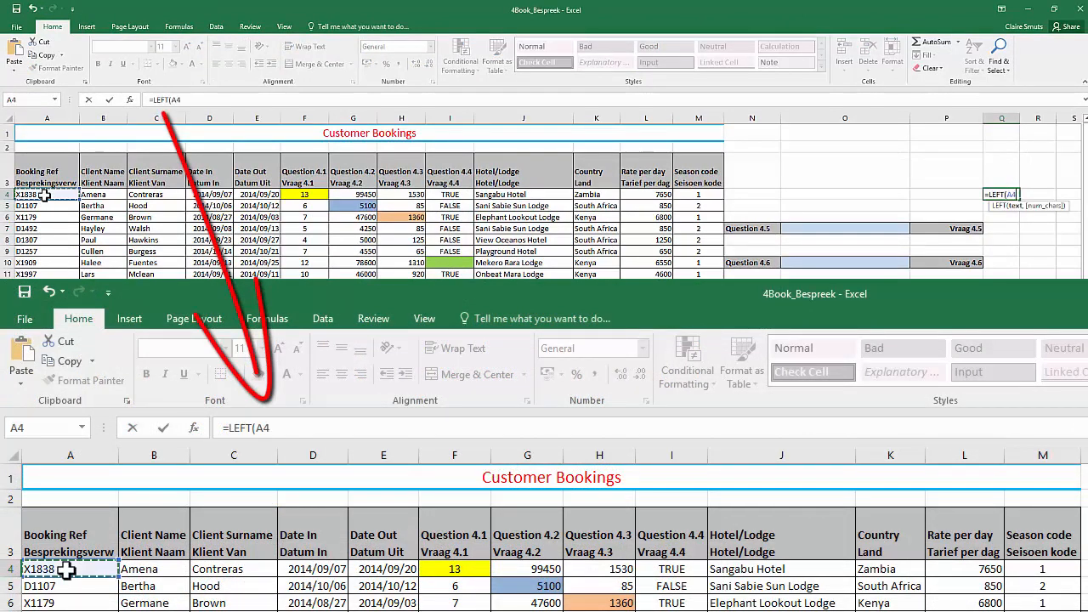
Step: Finish the LEFT first-letter formula in column Q and move to the Question 4.4 cell I10
text(,1))
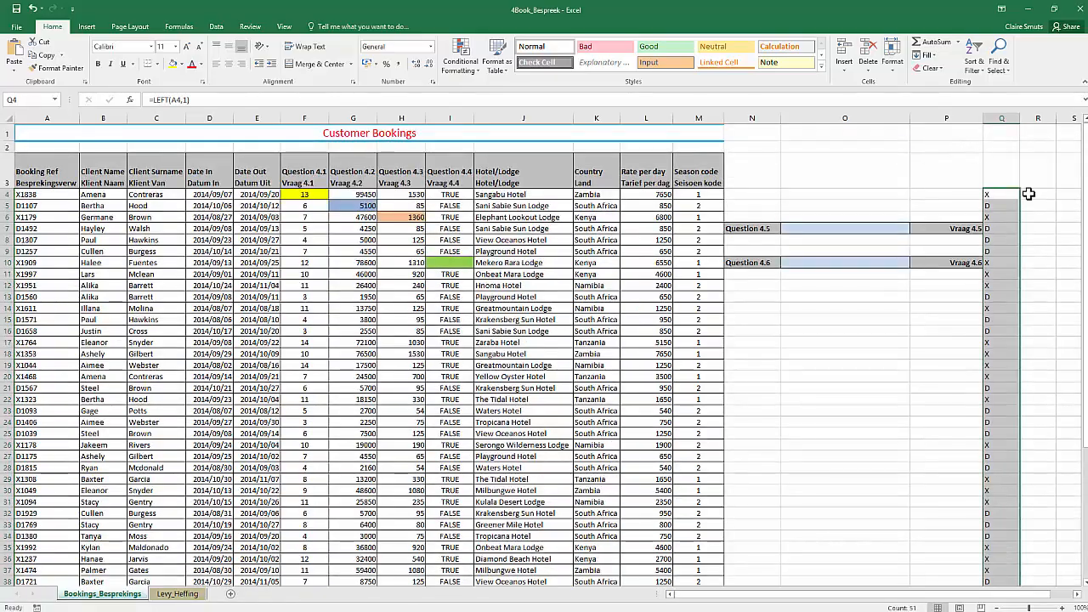
click(449, 262)
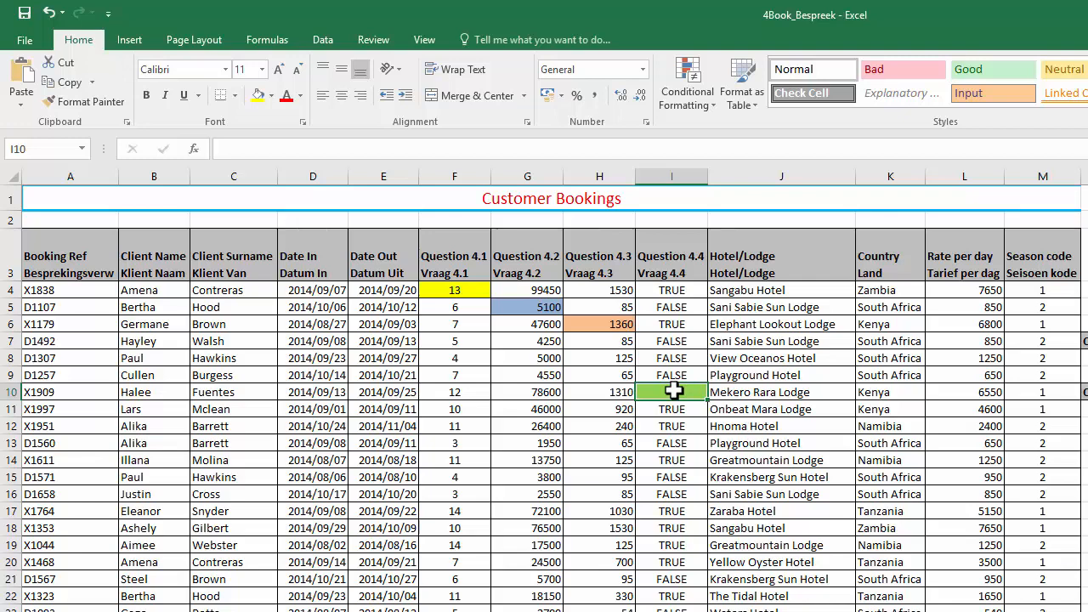
mouse_move(669, 255)
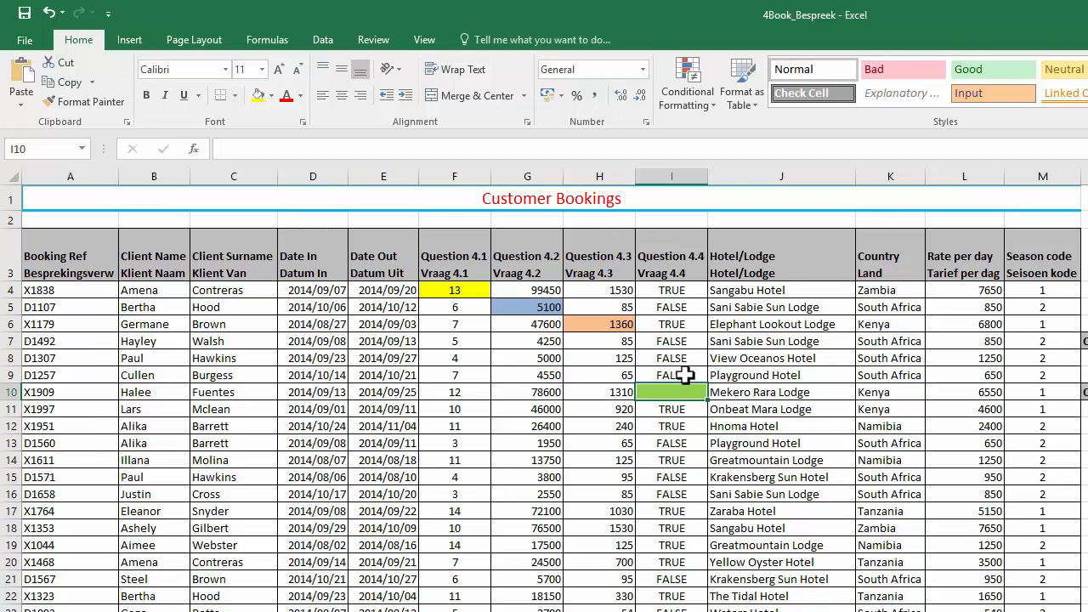
mouse_move(690, 369)
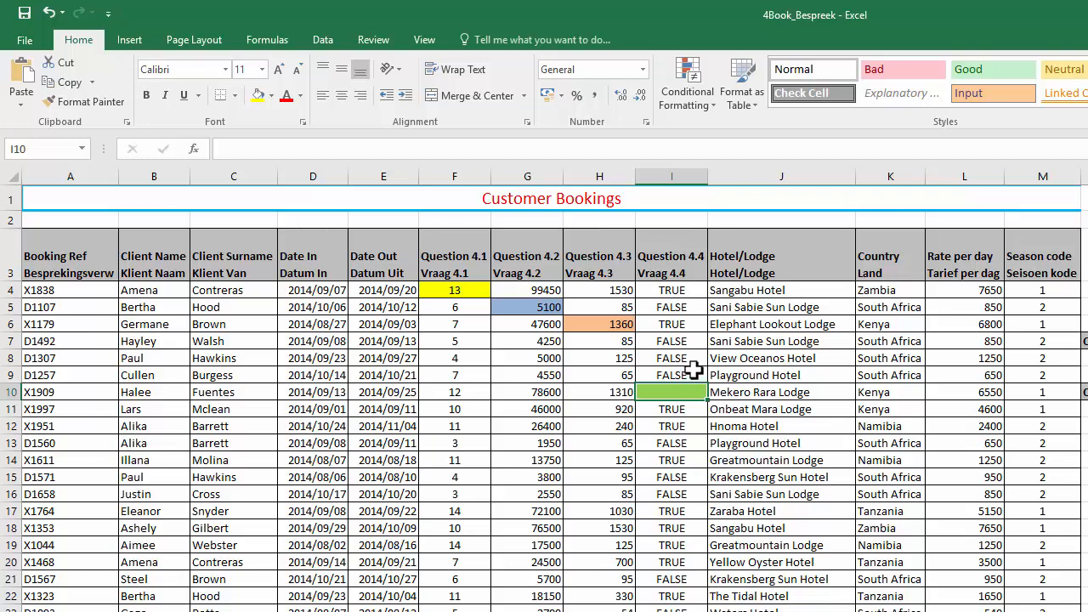
Step: Enter =IF(Q10="X",TRUE,FALSE) in I10 for Question 4.4, returning TRUE
text(=IF(Q10)
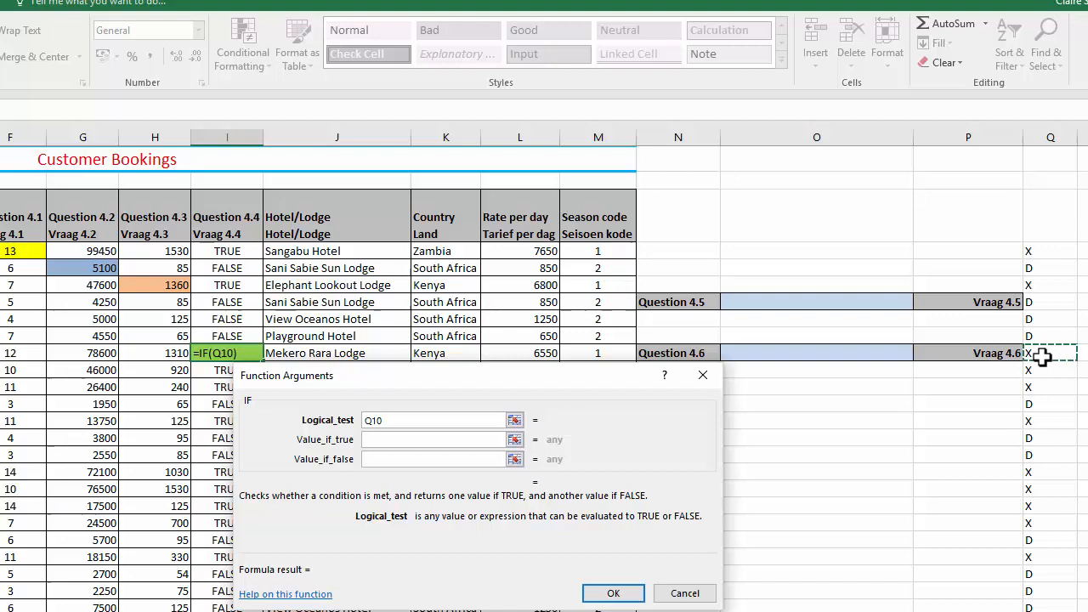
text(="x)
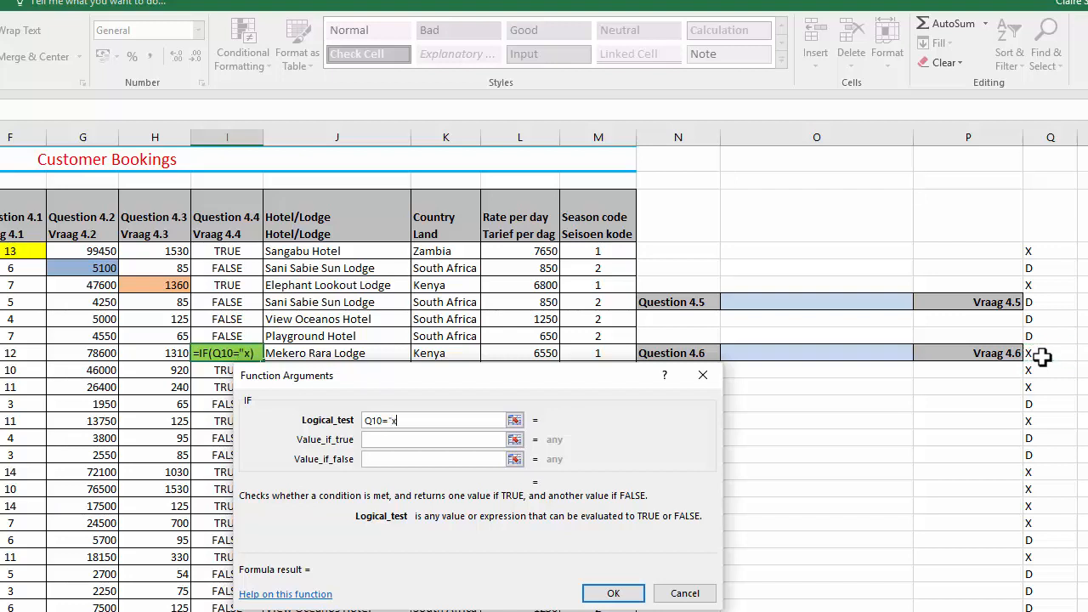
text(X")
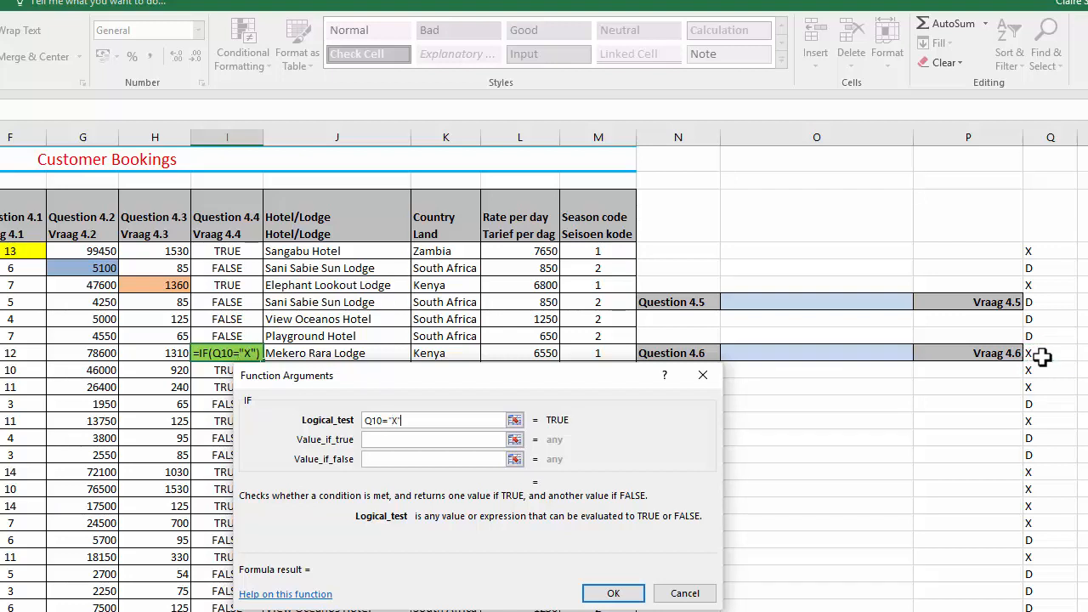
text(TRUE)
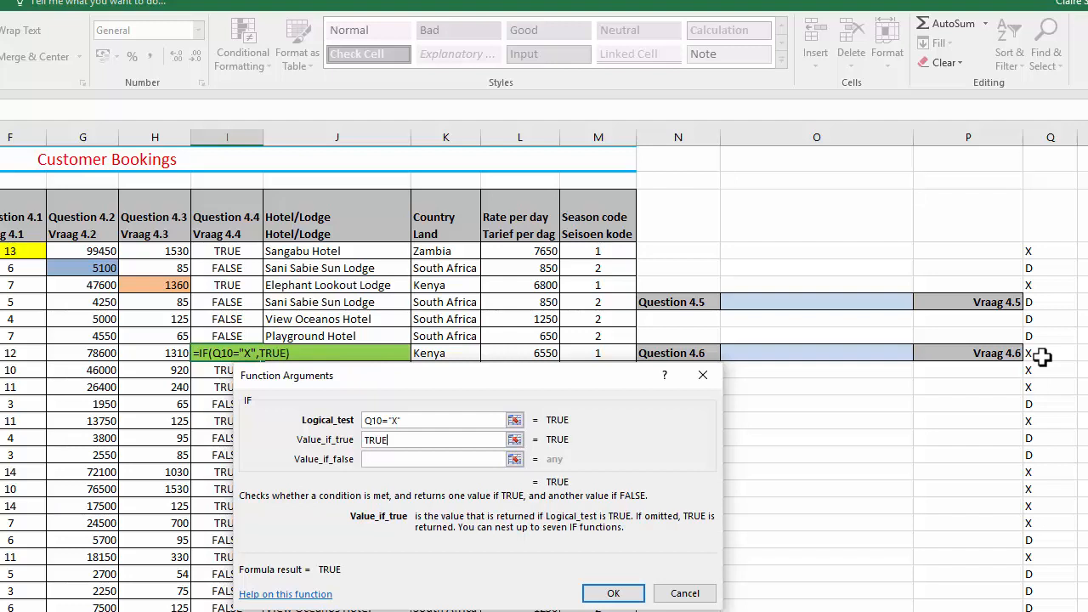
text(FALSE)
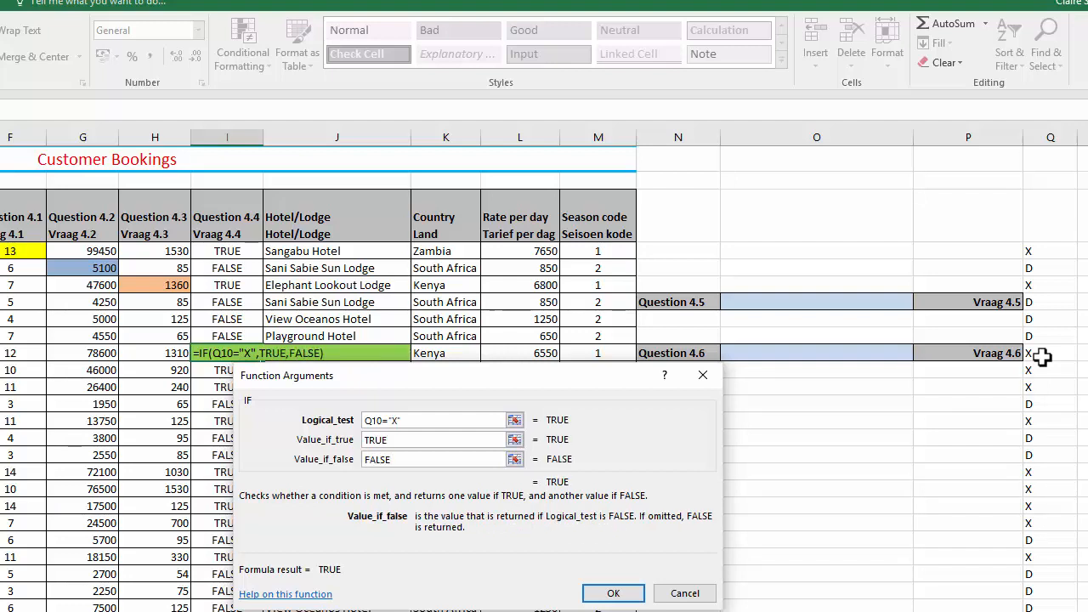
mouse_move(904, 340)
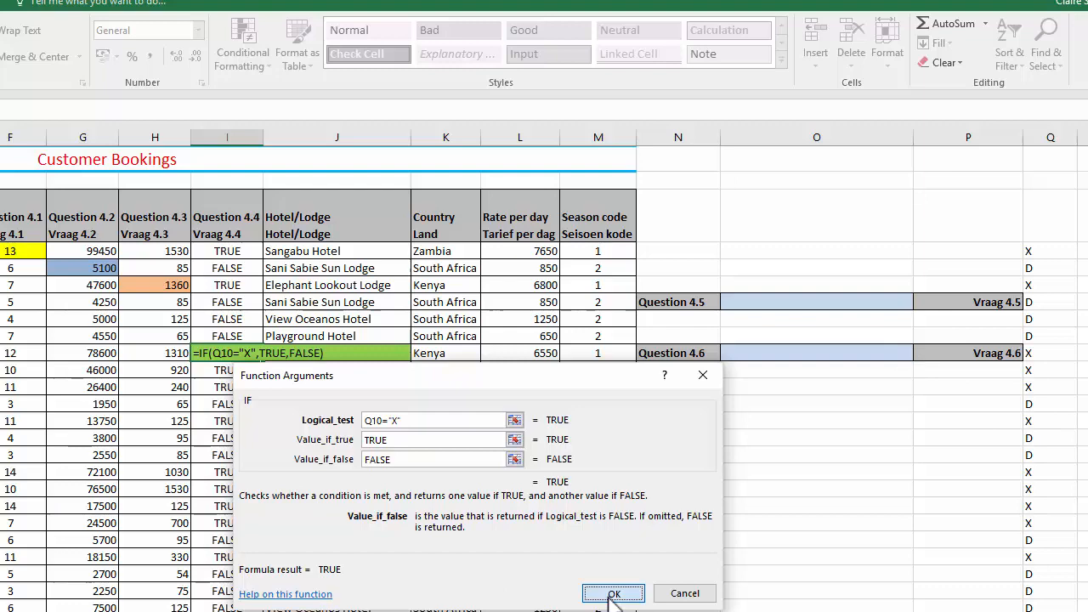
click(615, 594)
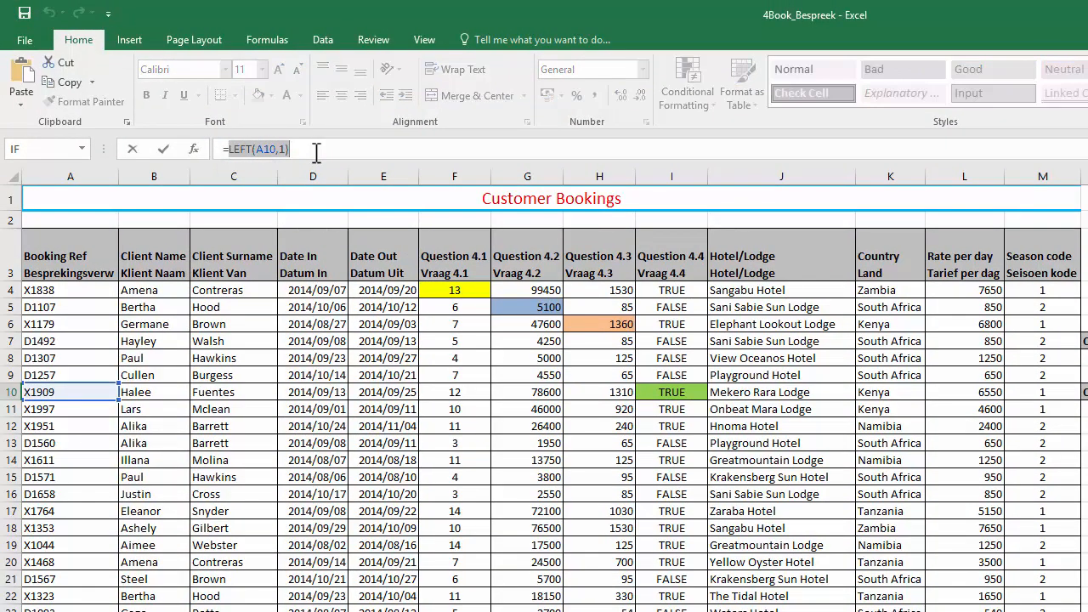
Step: Replace the IF test with LEFT(A10,1)="X" so it reads the booking reference directly
key(Ctrl+C)
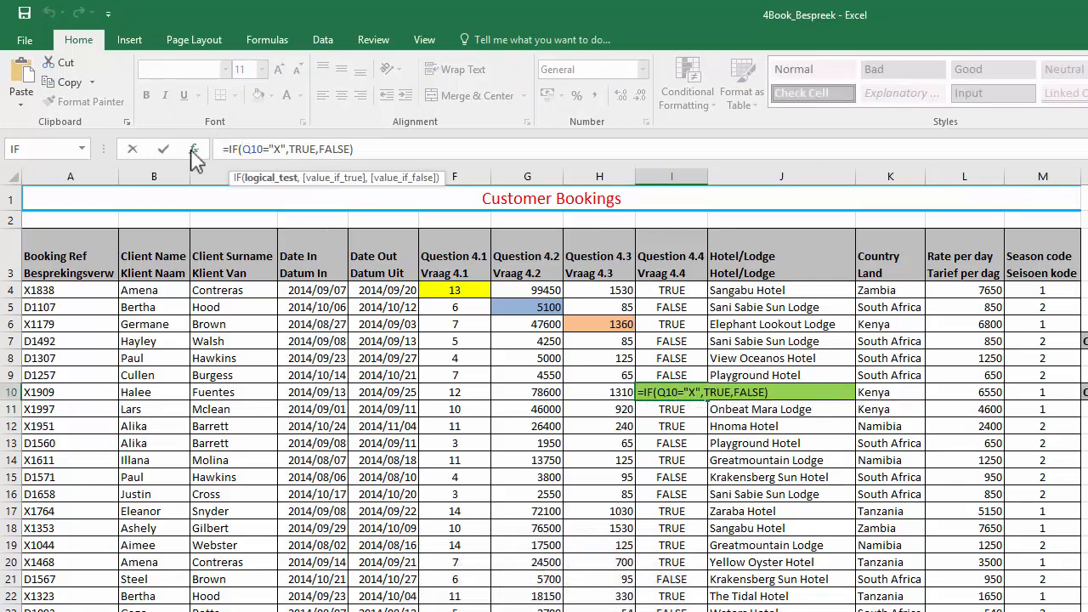
click(194, 150)
text(LEFT(A10,1)="X")
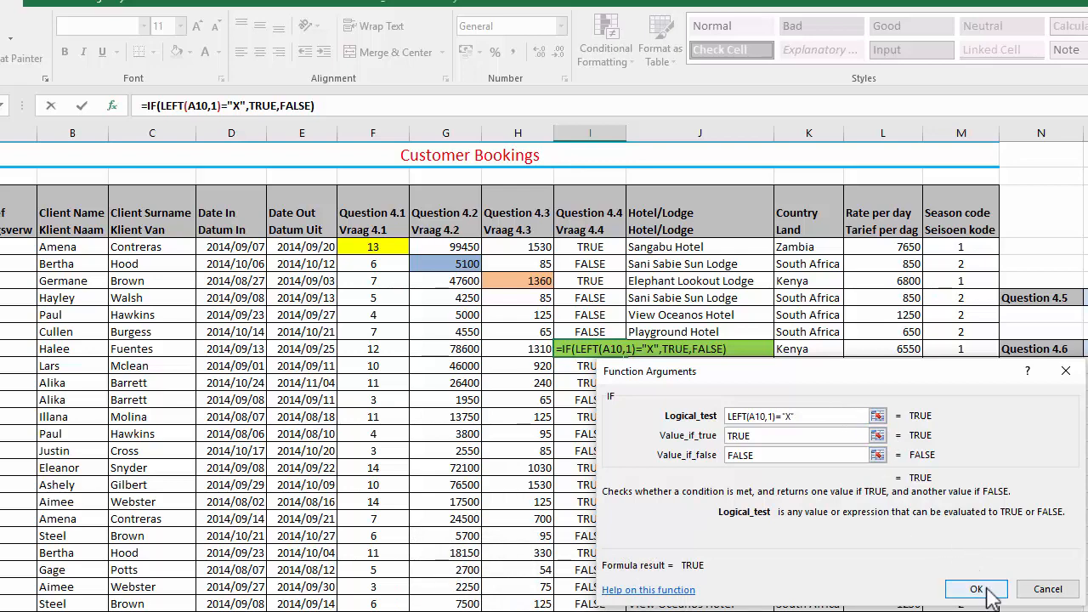
mouse_move(982, 588)
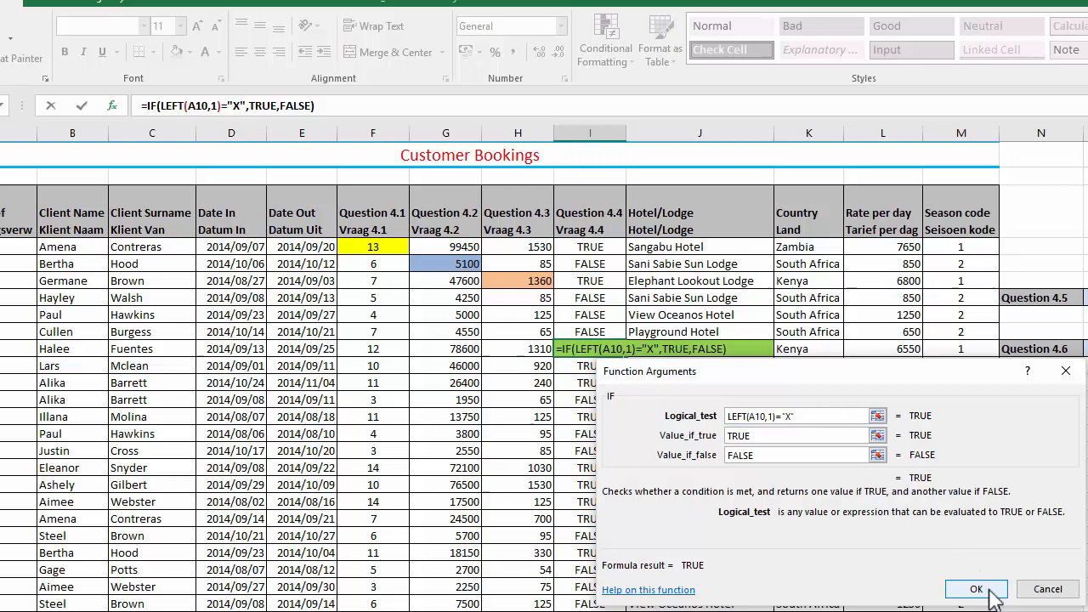
click(976, 589)
text(=)
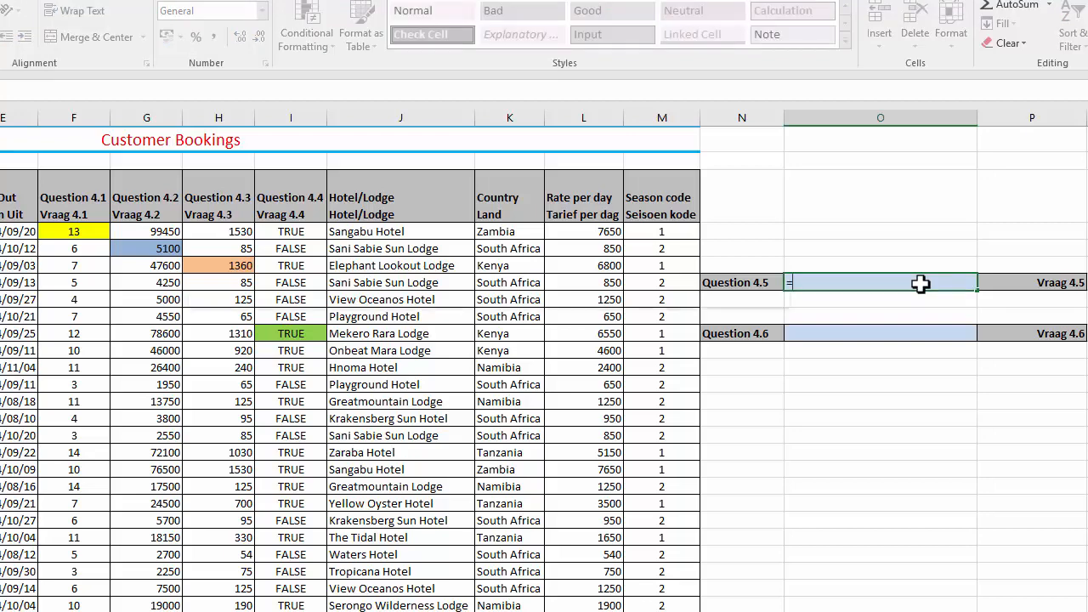
Step: Enter =SMALL(L4:L54,3) for Question 4.5, returning the third-lowest rate 540
text(SMALL()
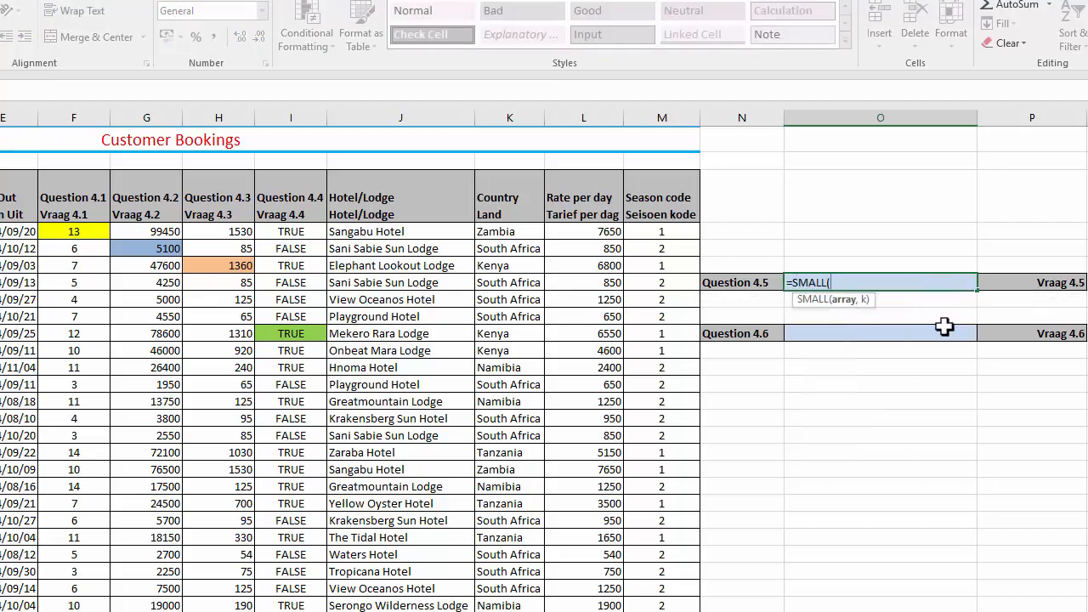
mouse_move(596, 238)
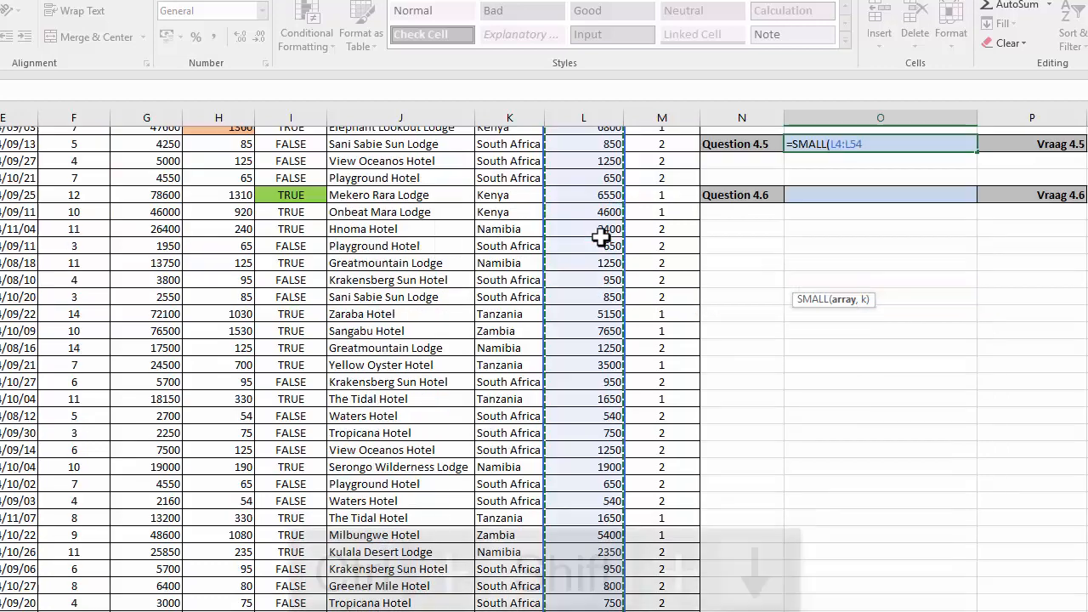
key(Ctrl+Shift+Down)
text(,)
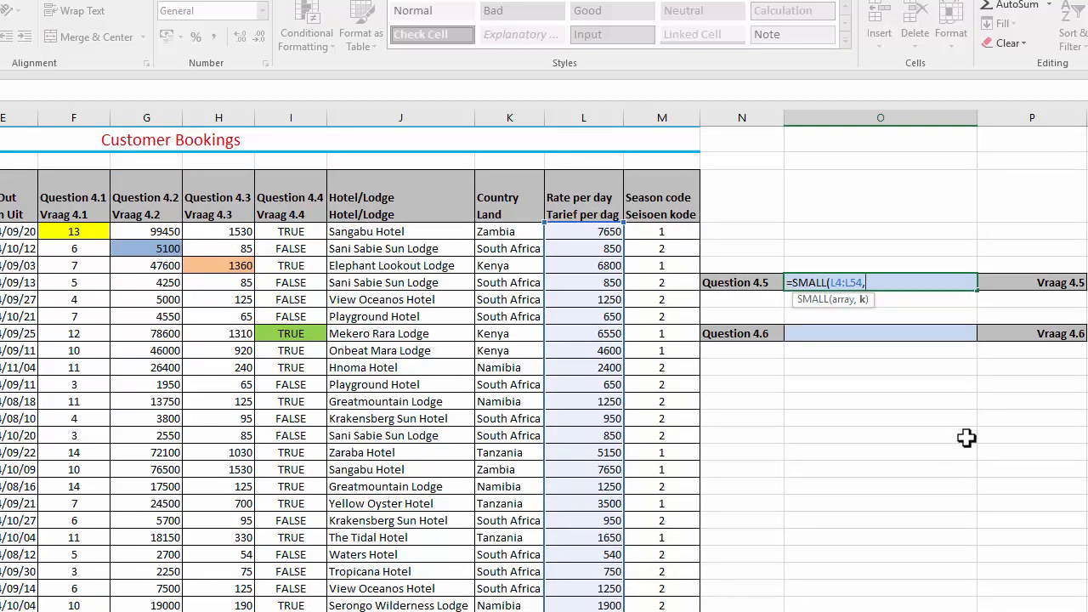
text(3)
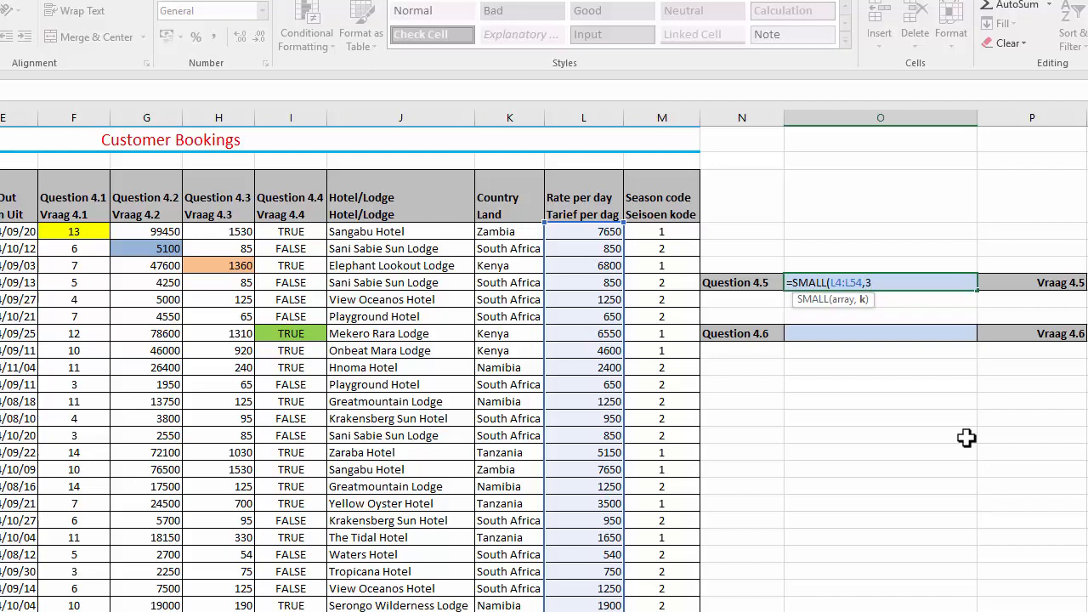
key(Enter)
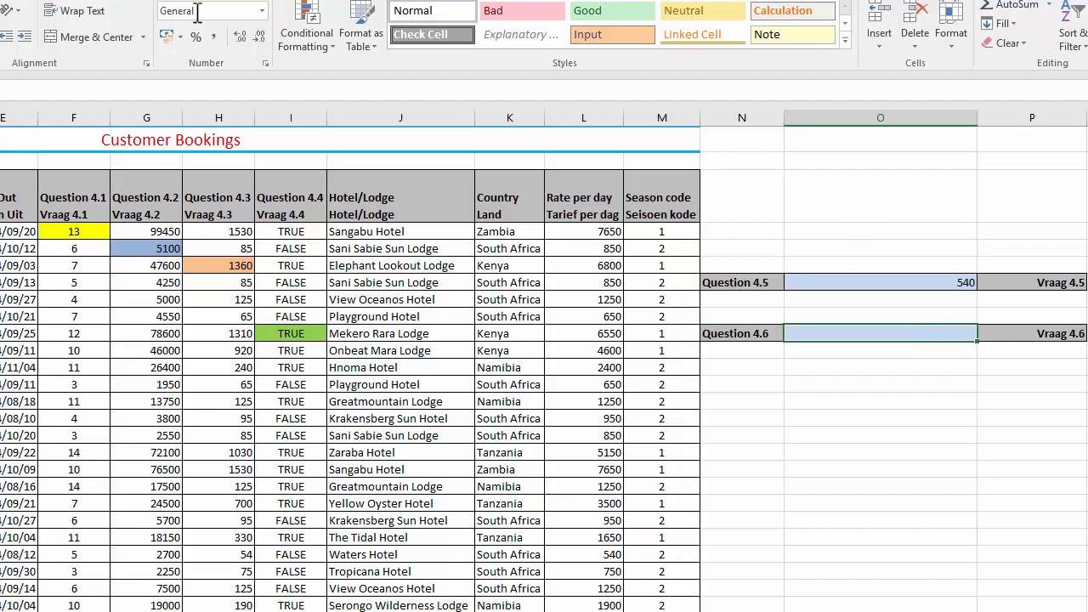
click(74, 119)
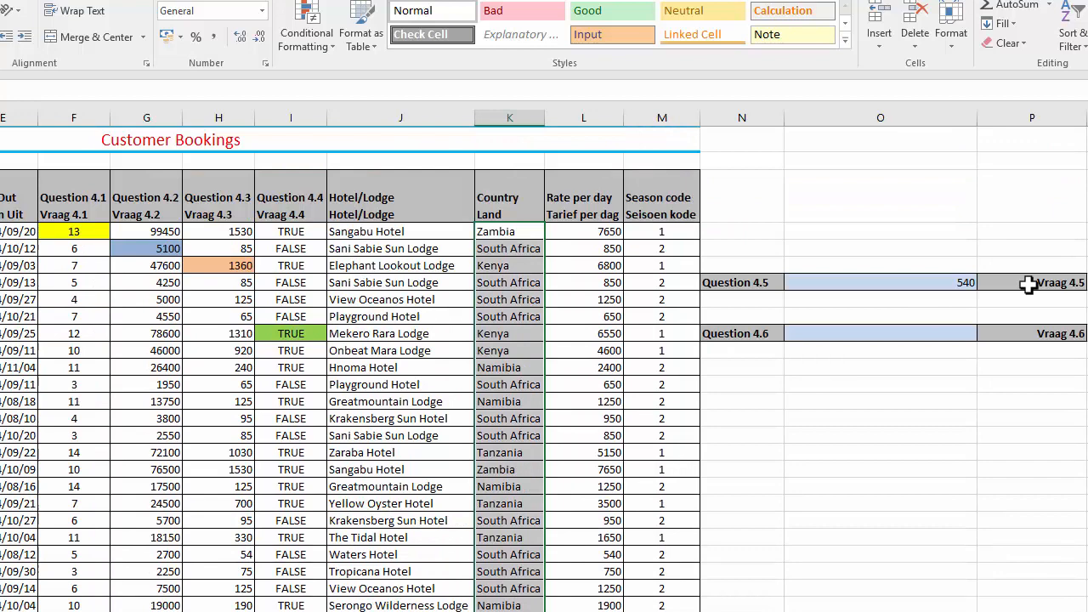
scroll(down, 3)
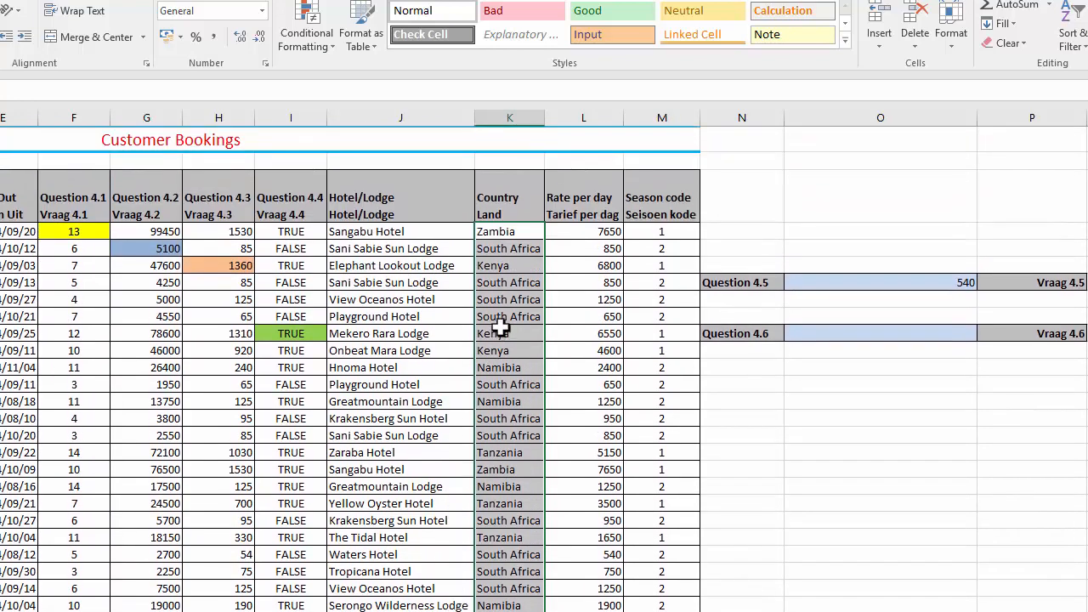
click(508, 333)
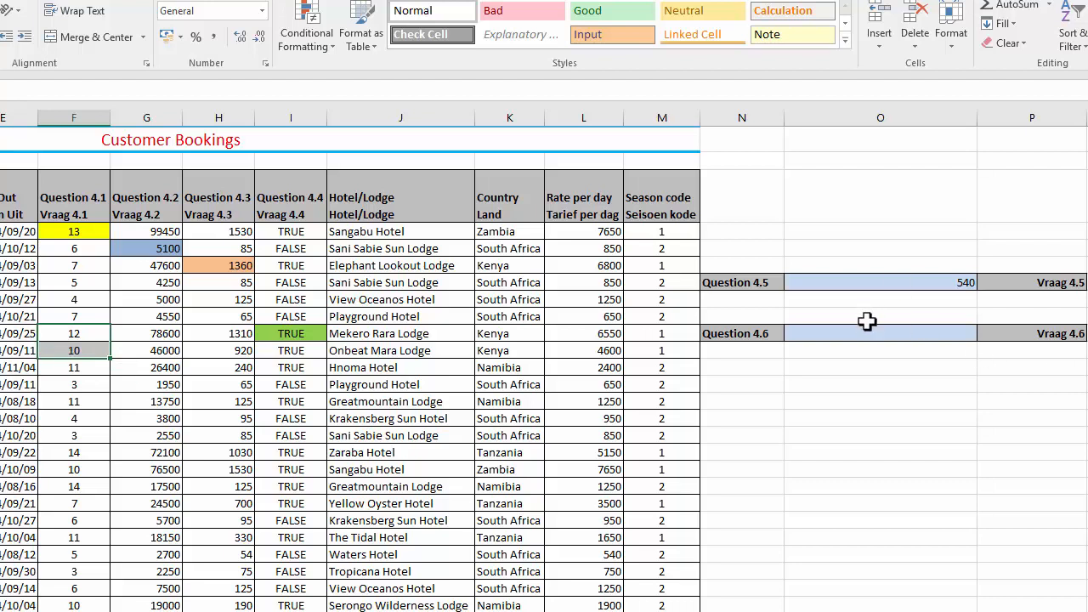
text(=SUMIF()
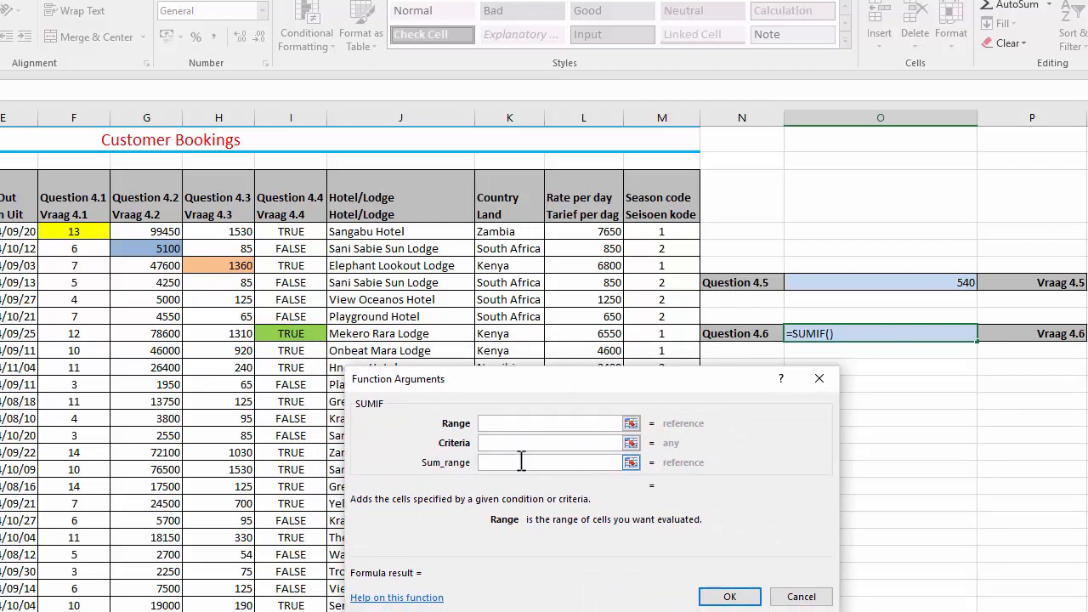
mouse_move(434, 476)
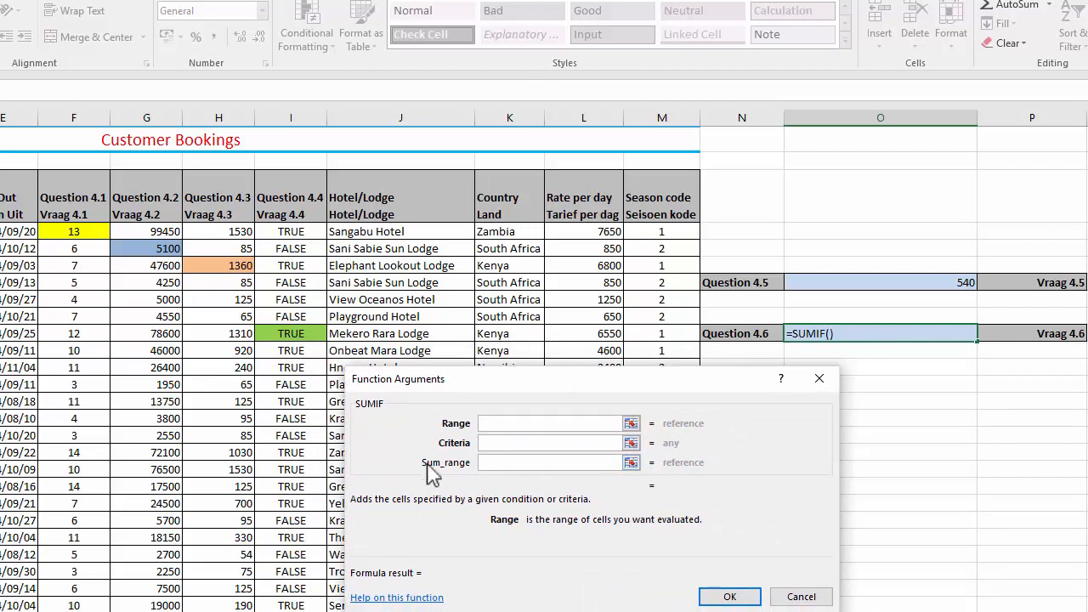
Step: Complete SUMIF with range K4:K54, criteria "Kenya", sum range F4:F54, returning 77 days
click(550, 462)
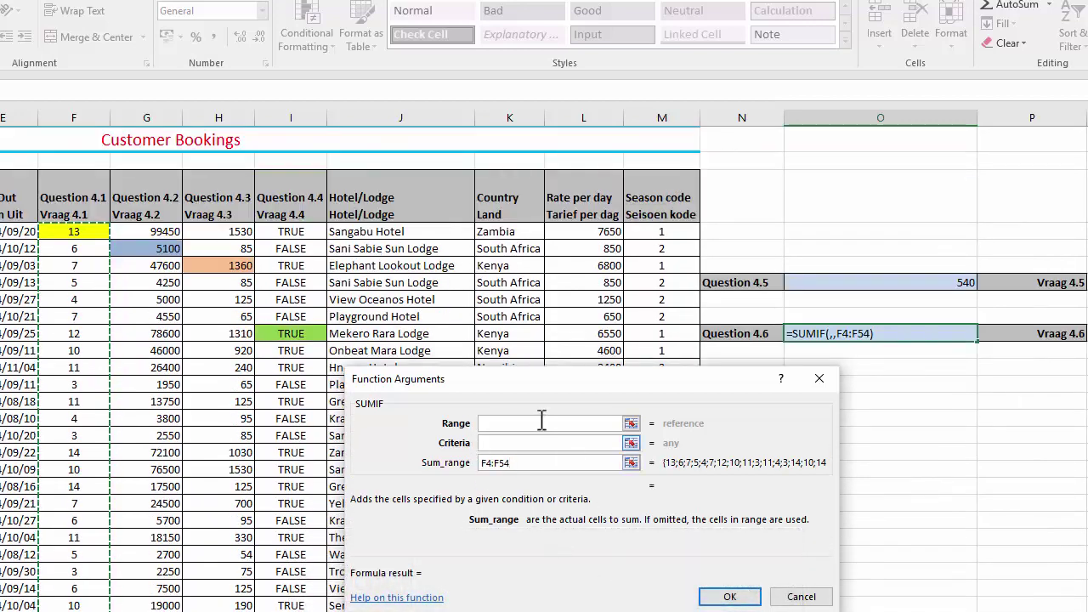
click(547, 442)
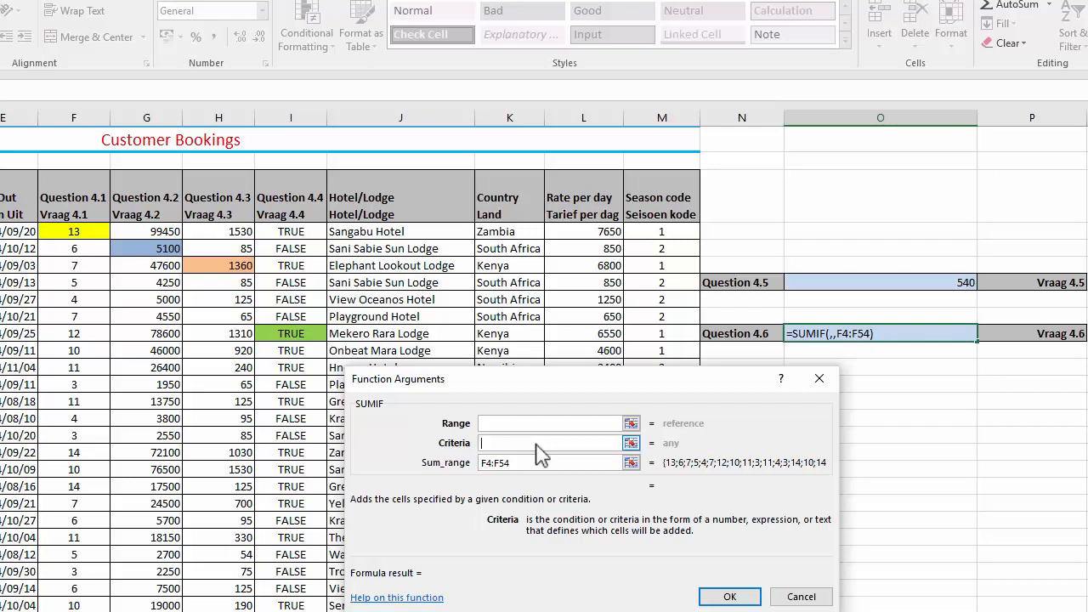
text("kEN)
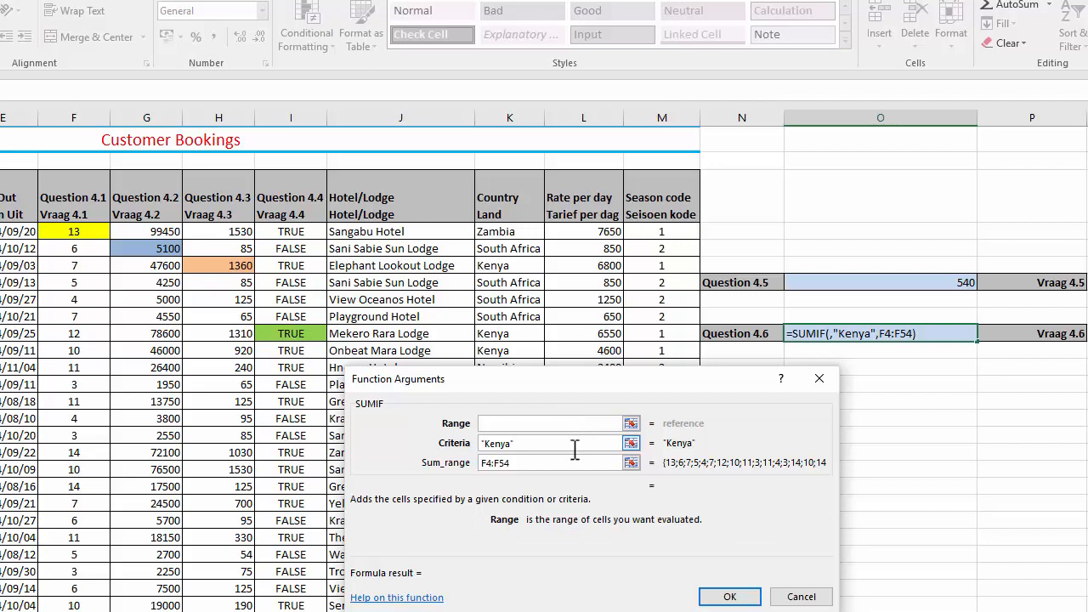
mouse_move(509, 319)
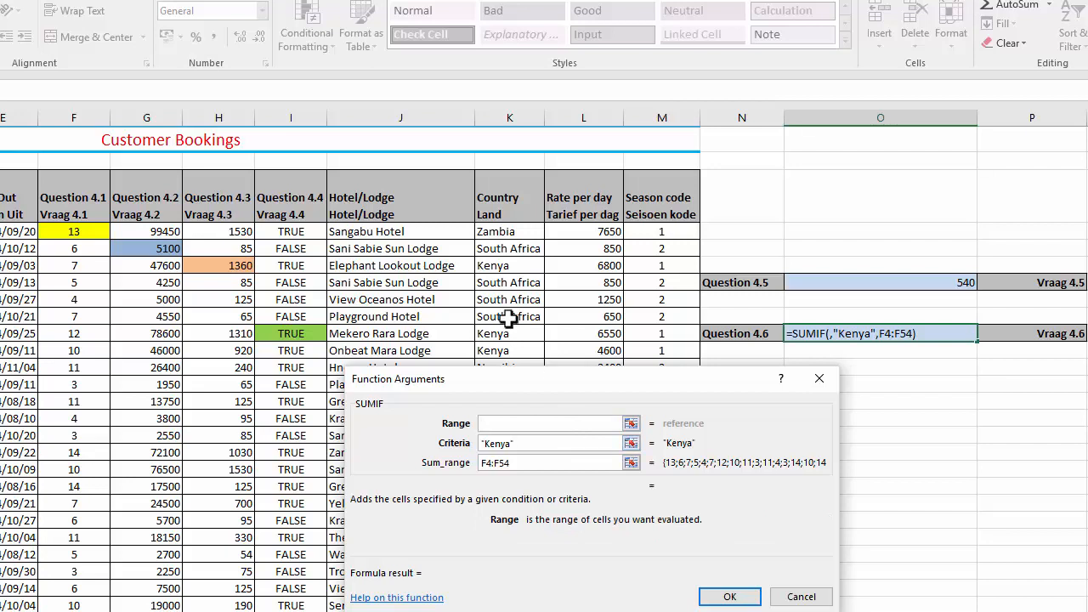
click(510, 231)
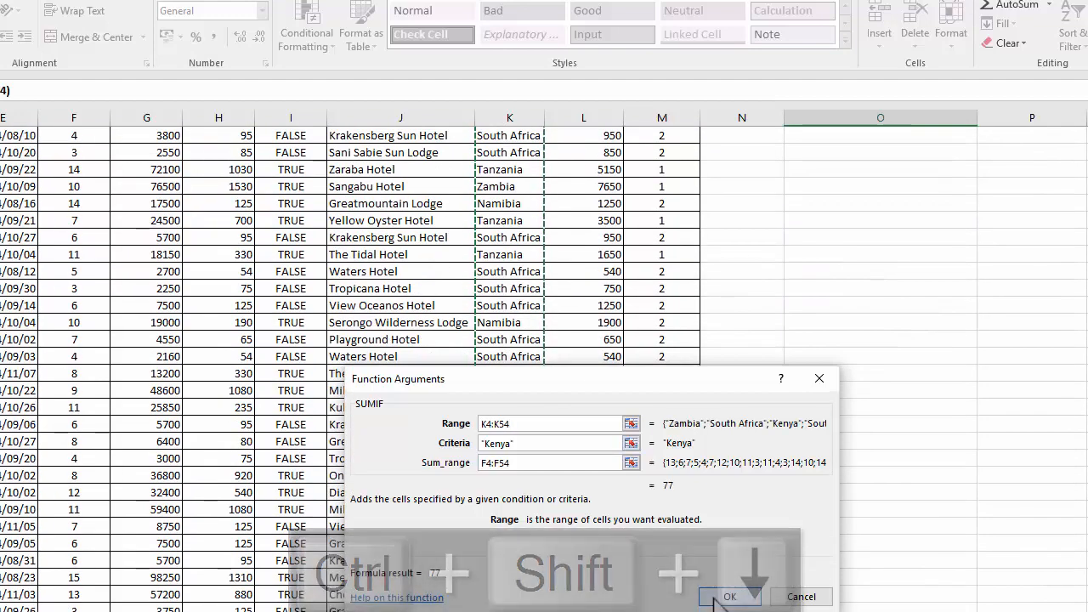
click(734, 596)
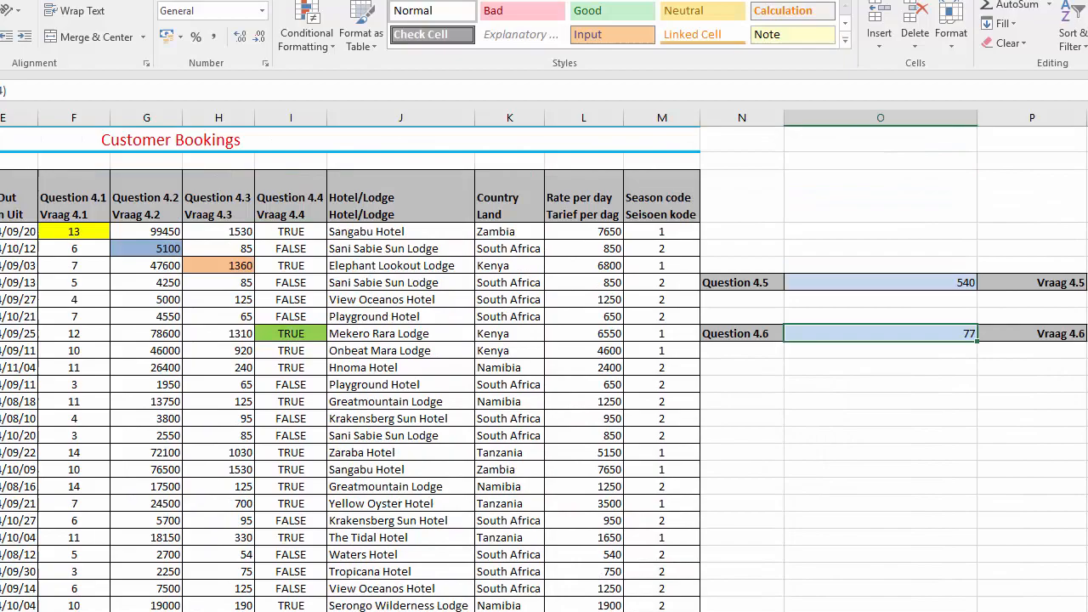